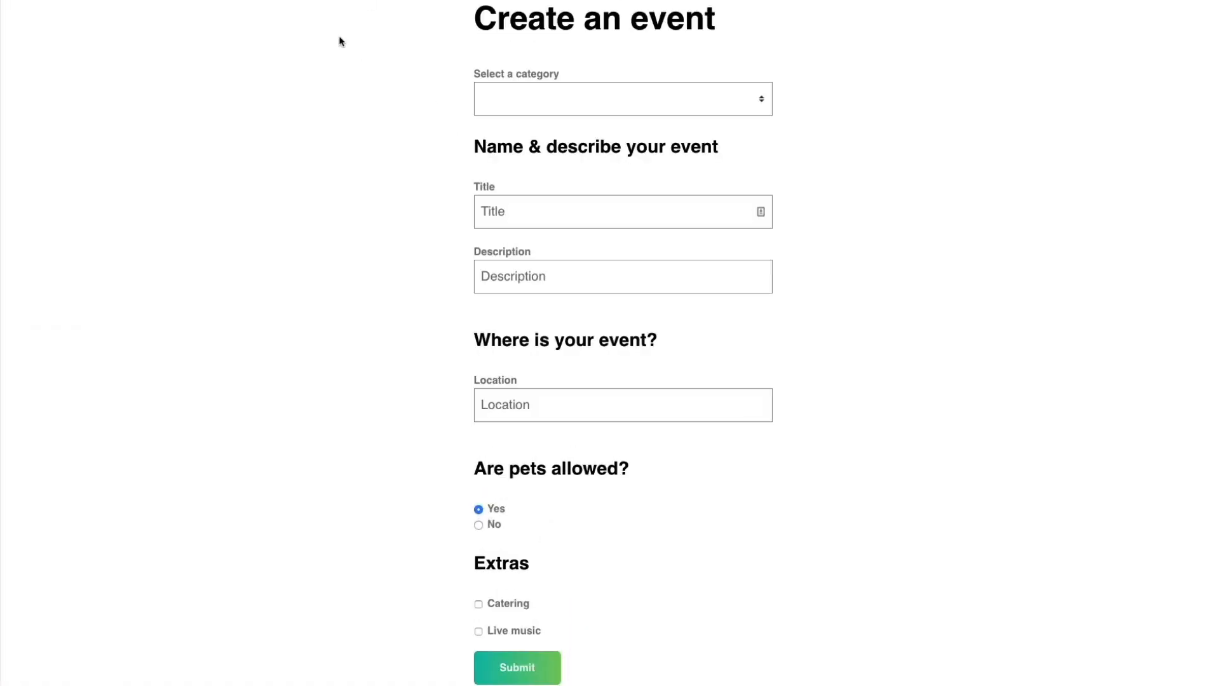
pyautogui.moveTo(1072, 112)
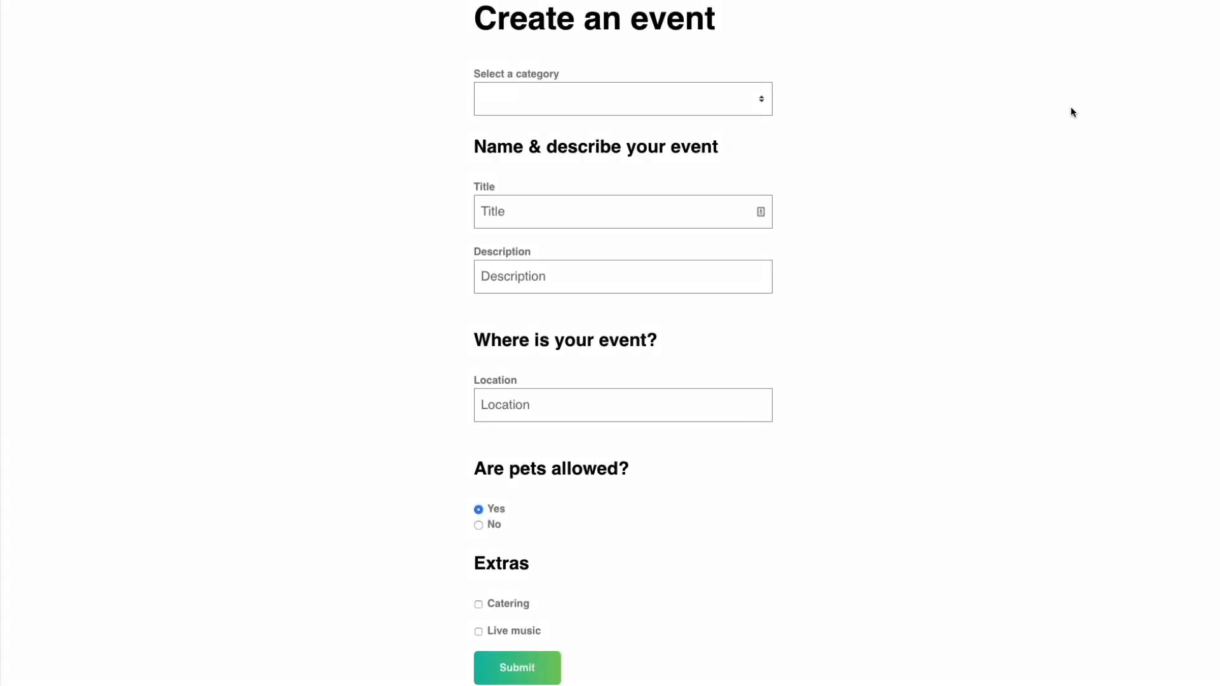
# - Fill the event form with food, 'Second breakfast', 'Get your nom on', 'Mordor', and Catering ticked
pyautogui.click(623, 100)
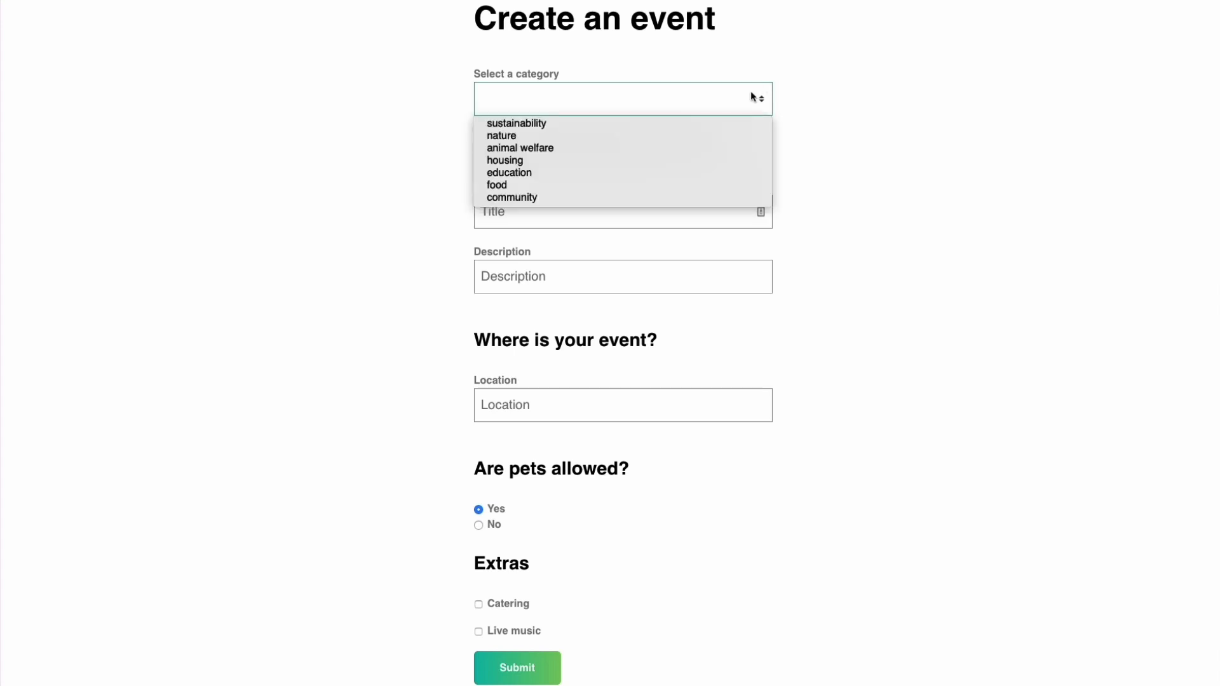
pyautogui.click(496, 185)
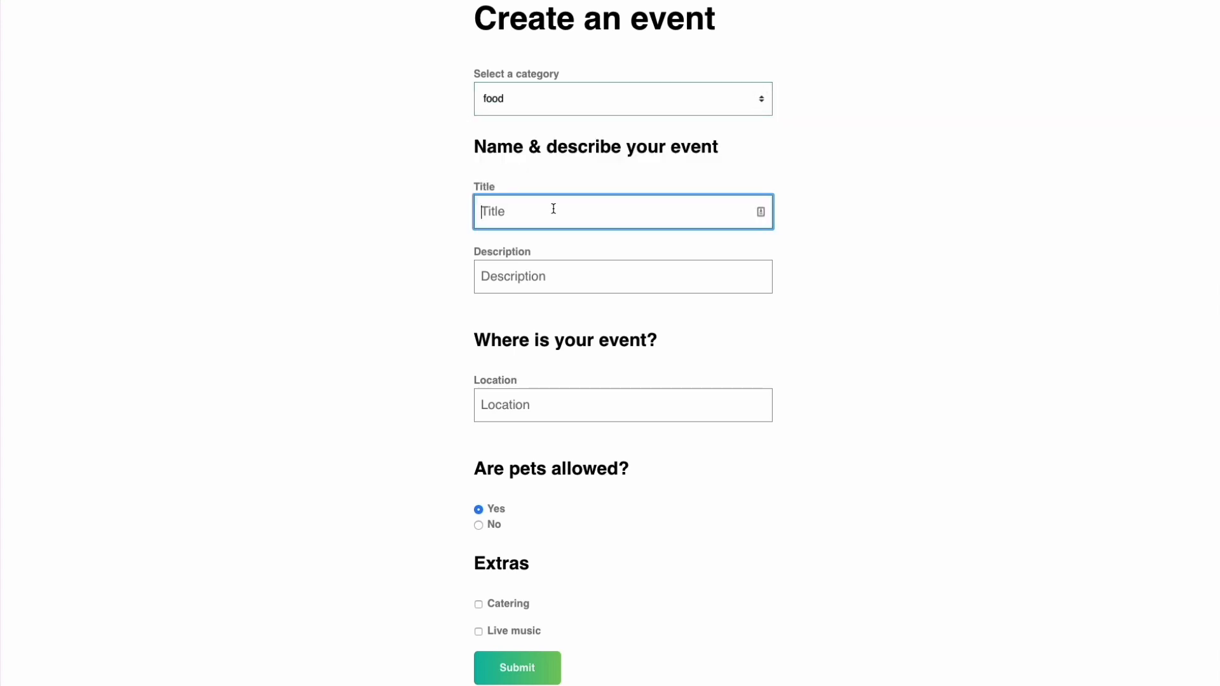
pyautogui.write('Second brea')
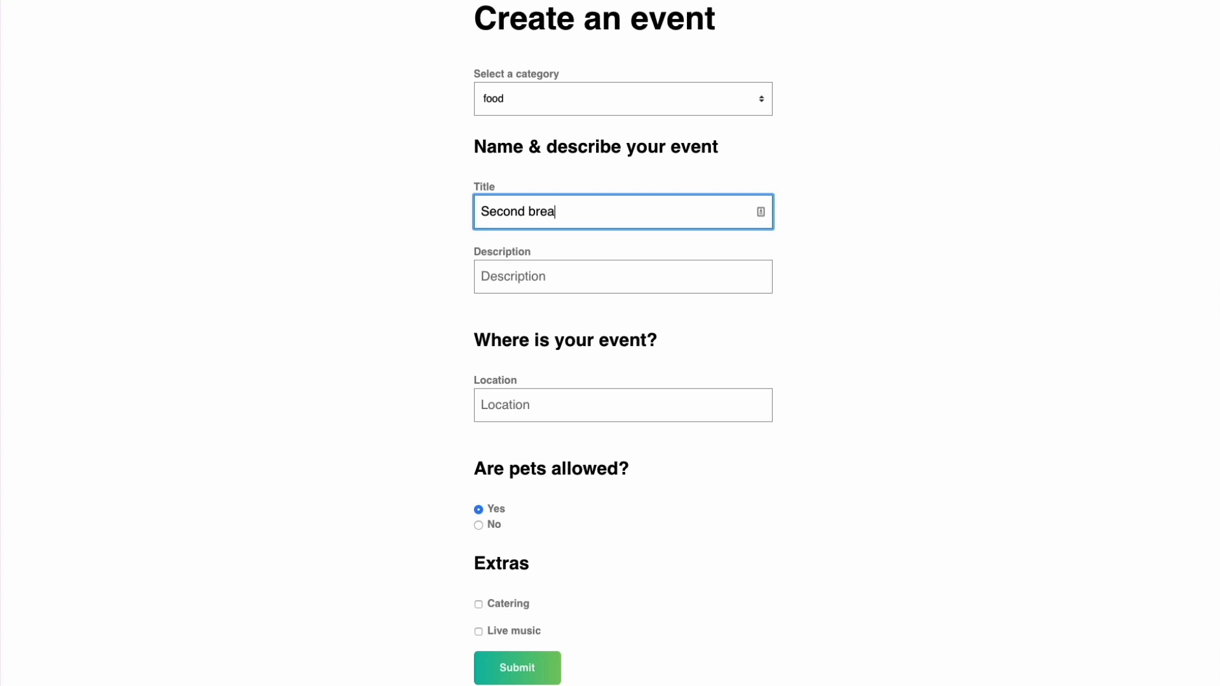
pyautogui.write('Get your nom')
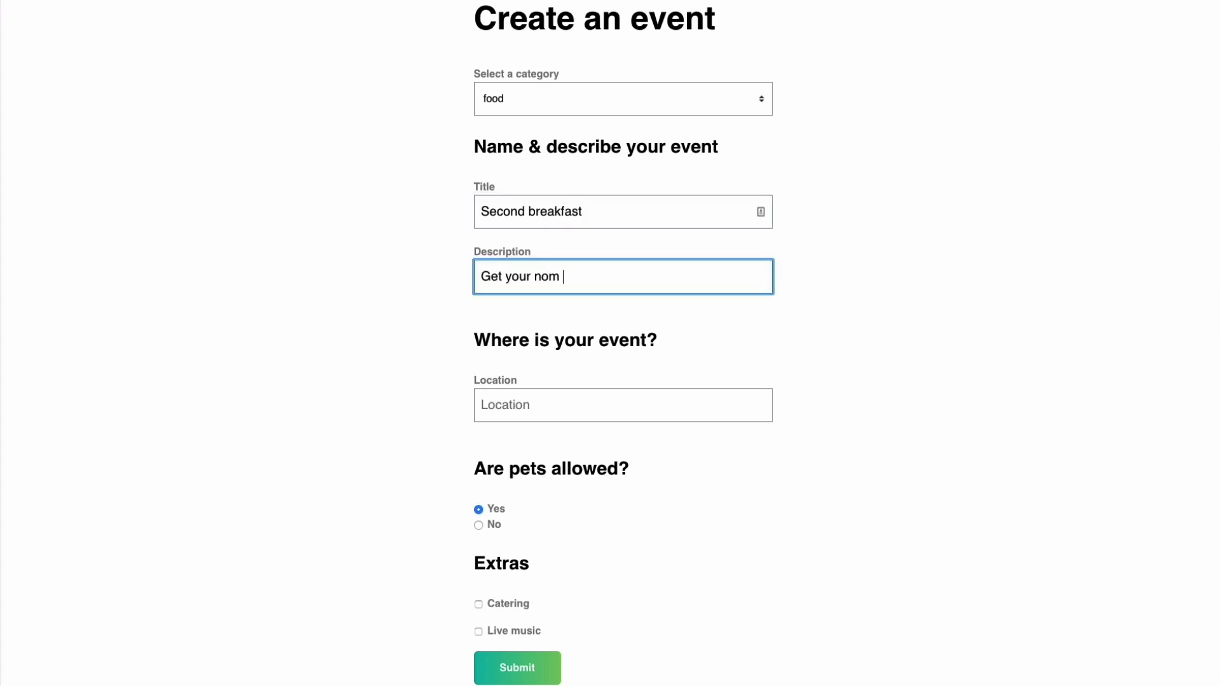
pyautogui.write('Mordo')
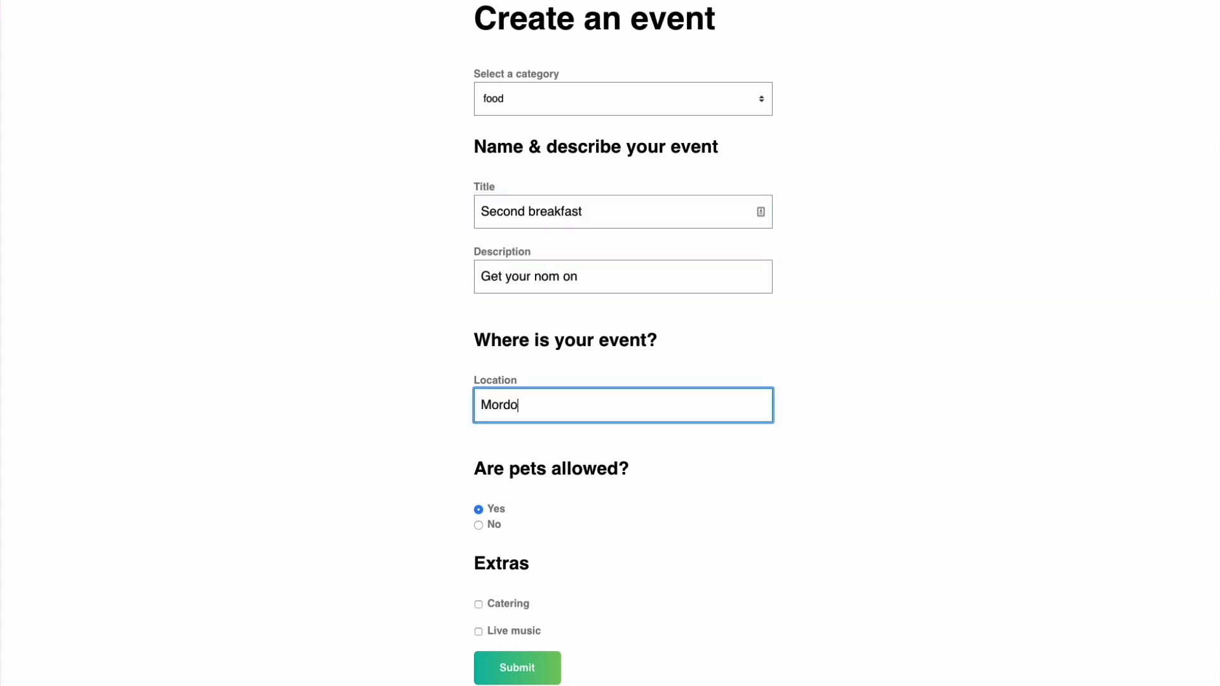
pyautogui.click(479, 525)
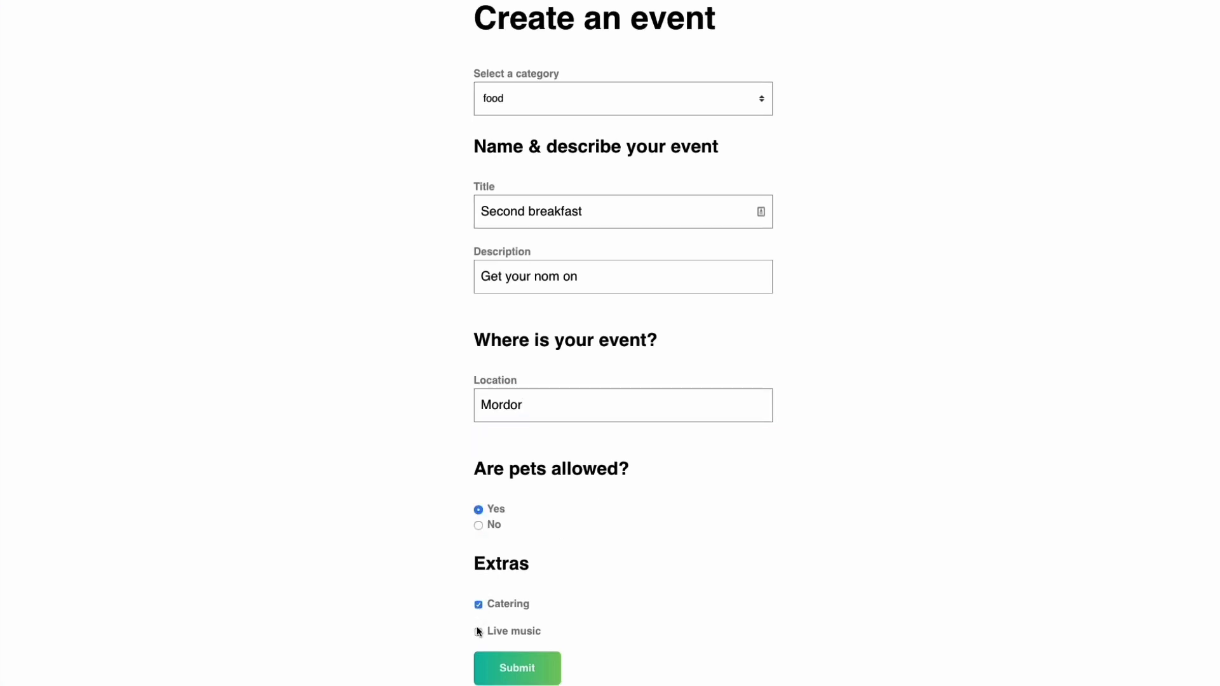
pyautogui.click(479, 631)
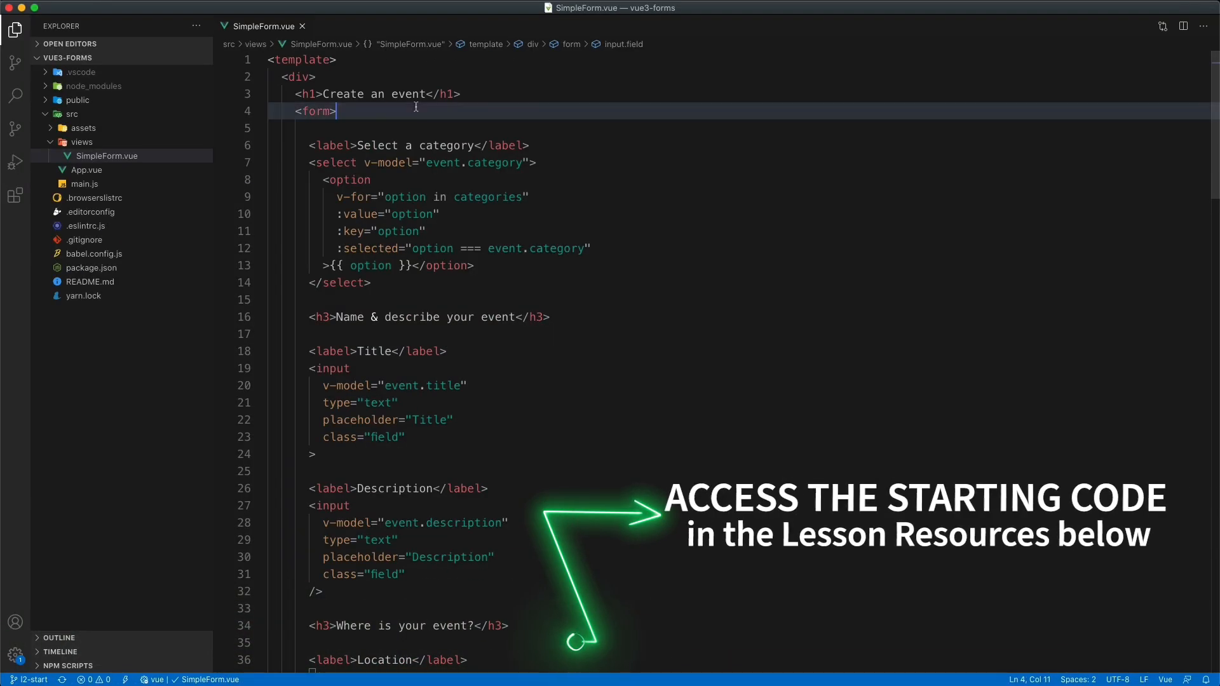
pyautogui.scroll(-3)
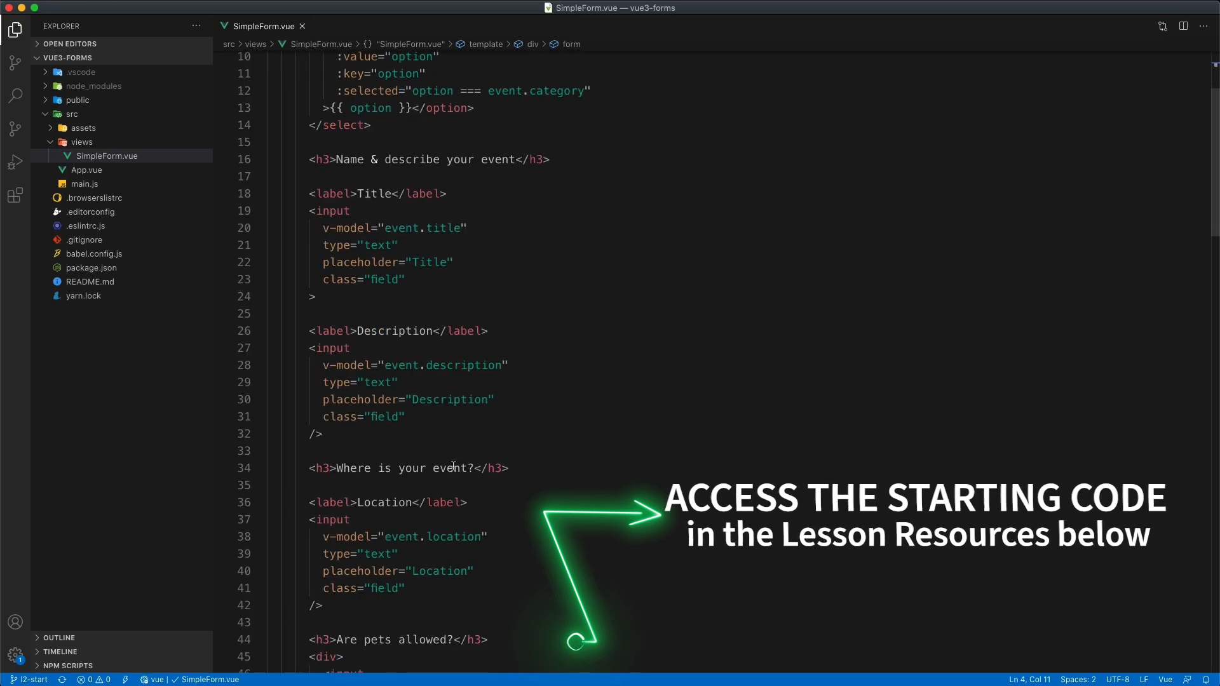
pyautogui.scroll(-3)
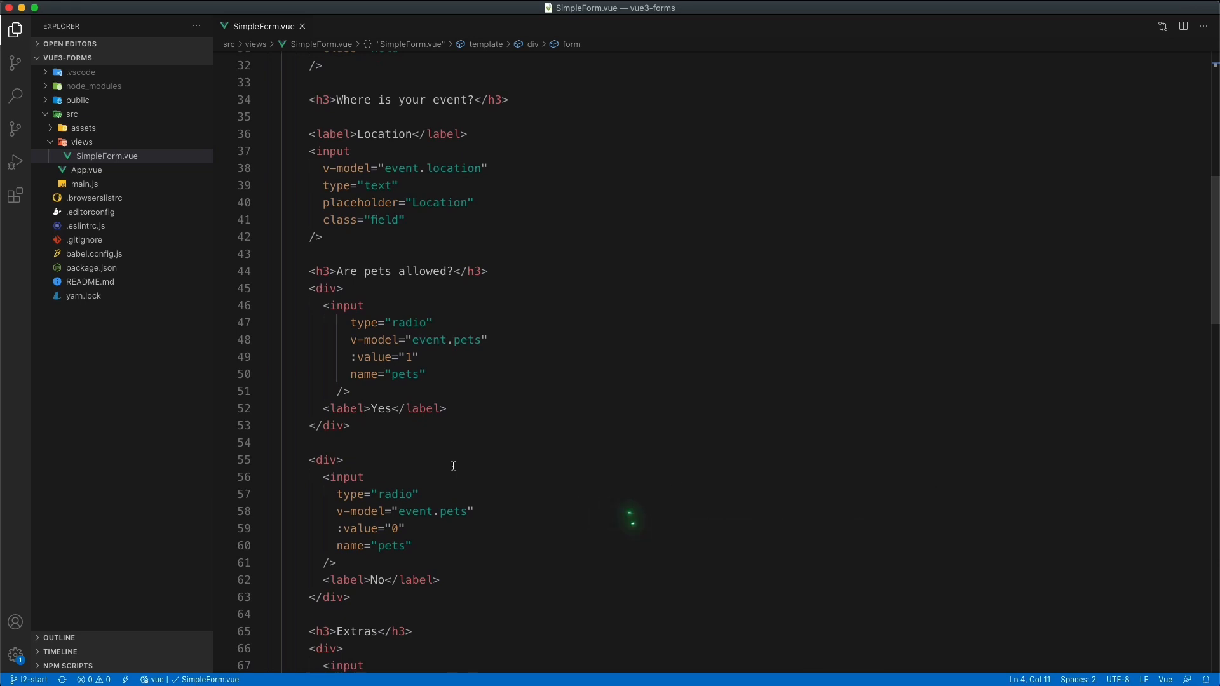
pyautogui.scroll(-3)
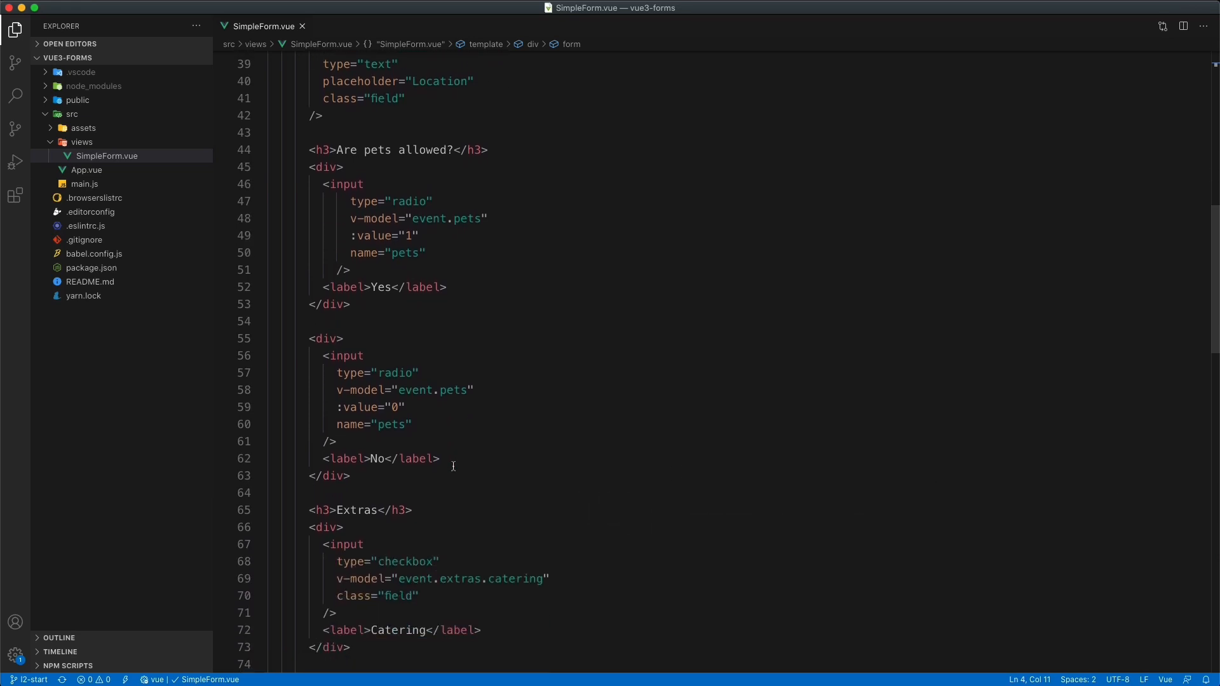
pyautogui.scroll(-3)
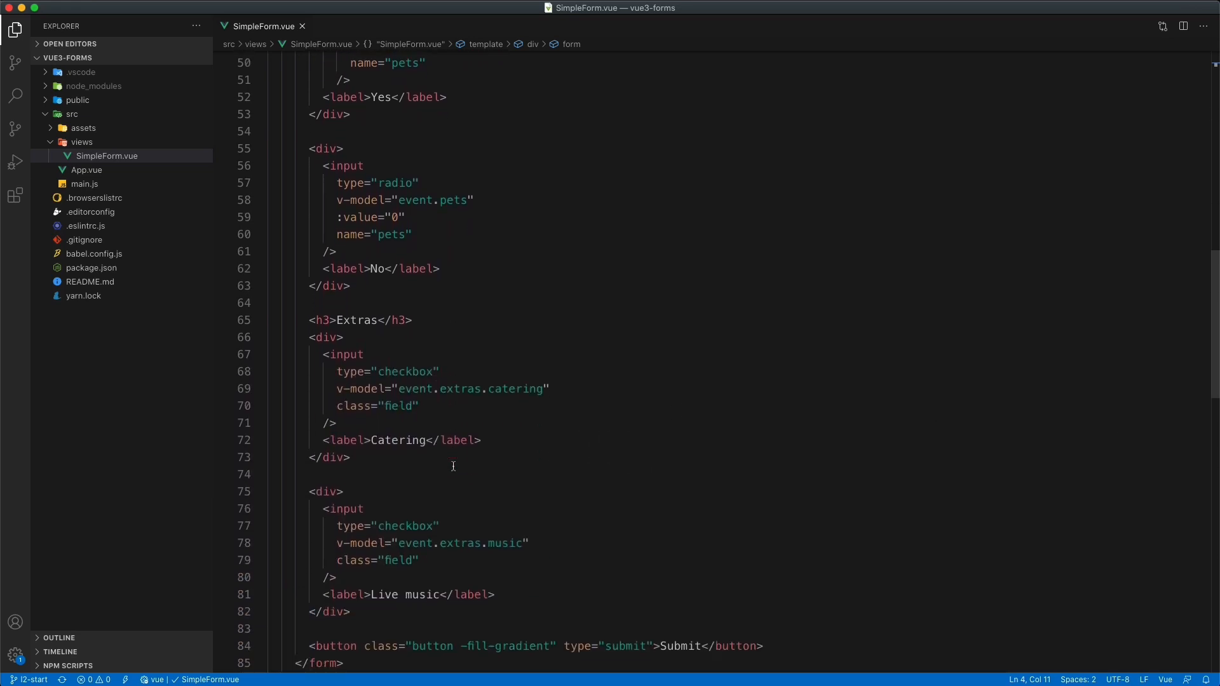
pyautogui.scroll(-3)
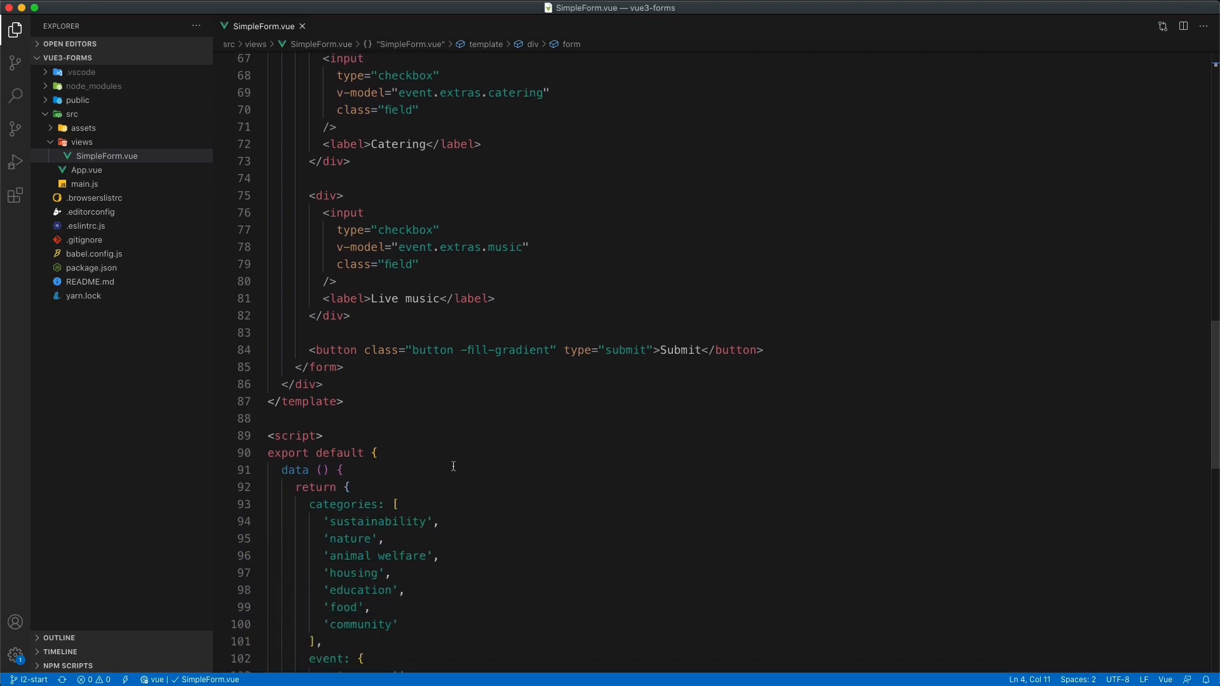
pyautogui.scroll(-3)
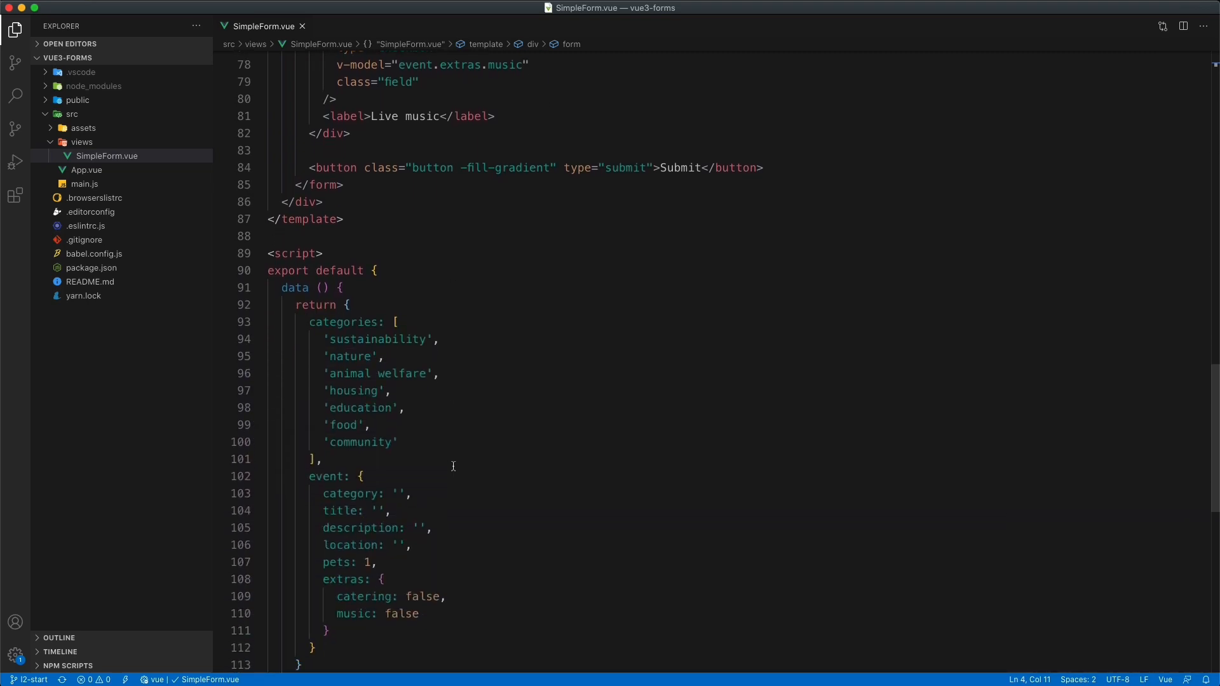
pyautogui.scroll(-3)
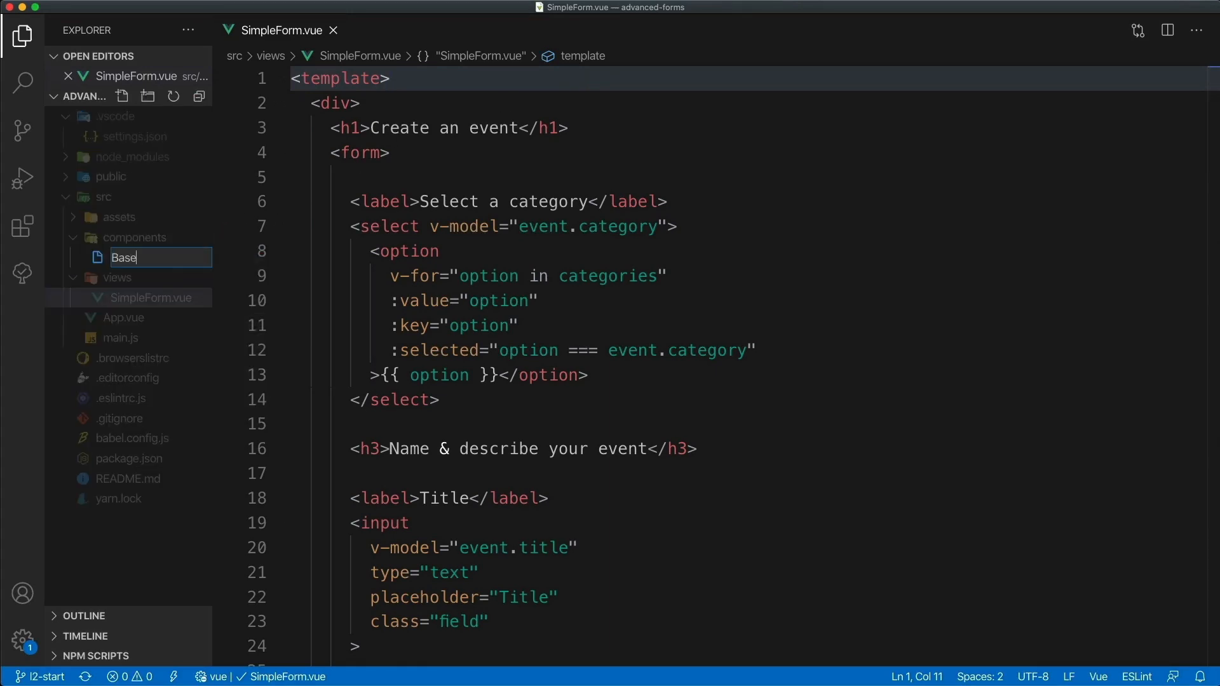
# - Create BaseInput.vue with a <template> holding the Title label and input pasted from SimpleForm.vue
pyautogui.press('Return')
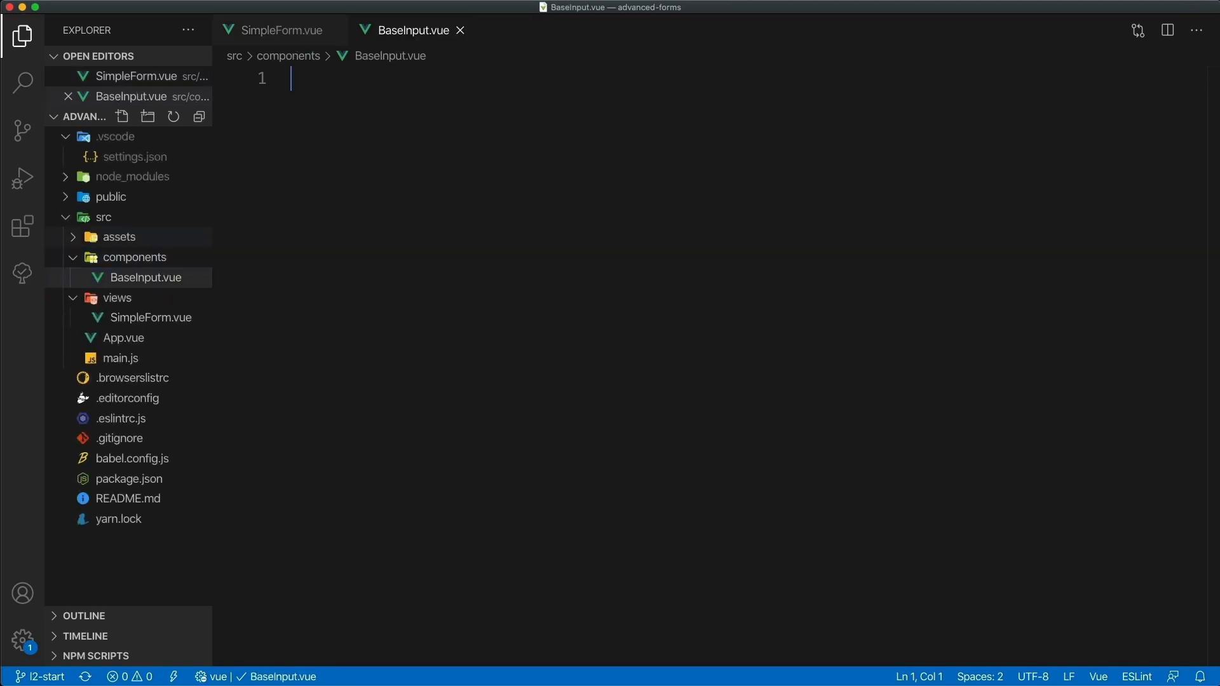
pyautogui.write('<template>')
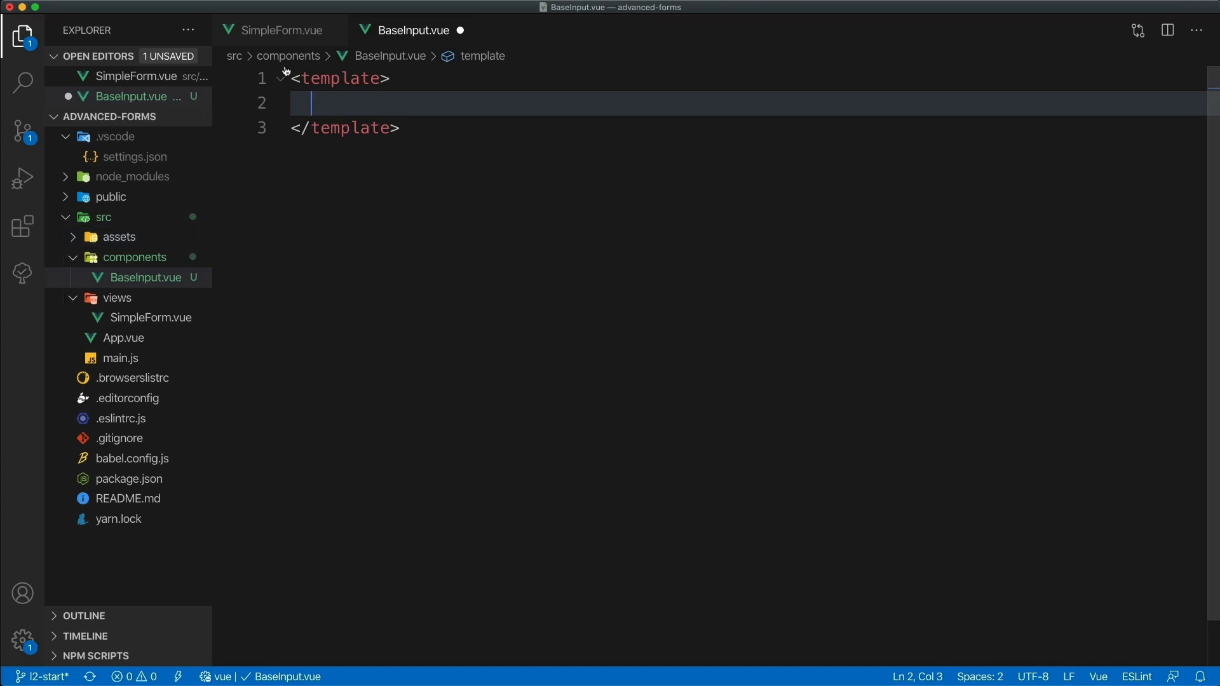
pyautogui.click(285, 30)
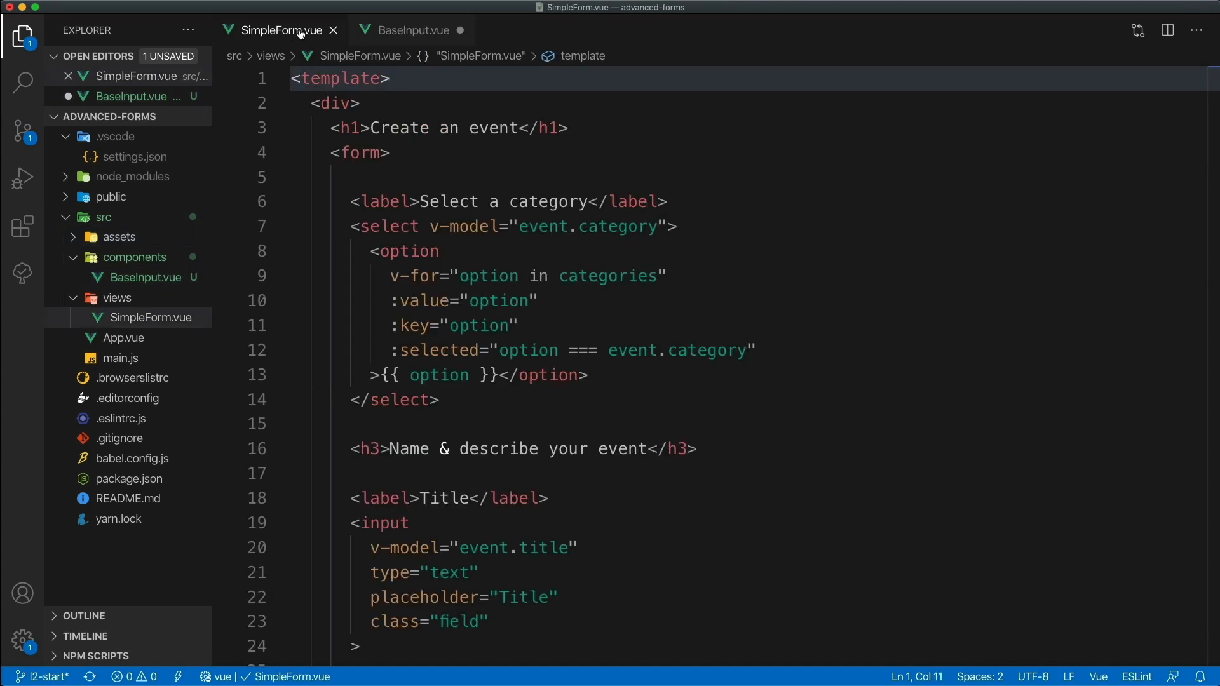
pyautogui.scroll(-3)
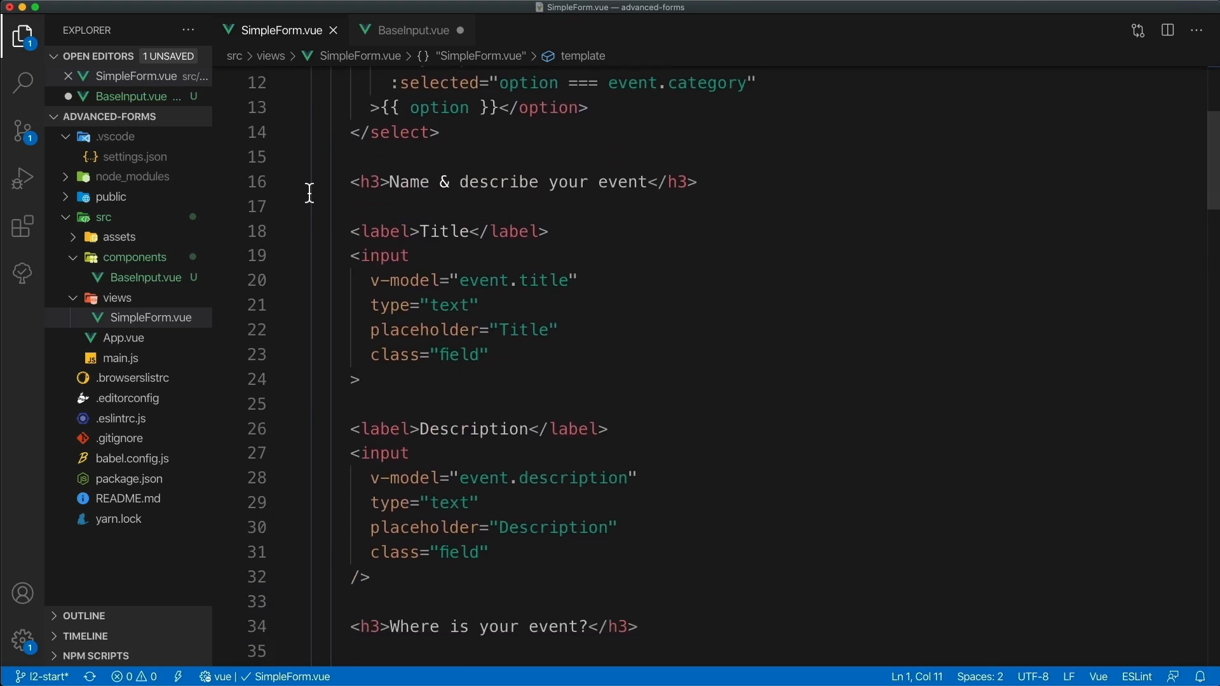
pyautogui.moveTo(316, 229)
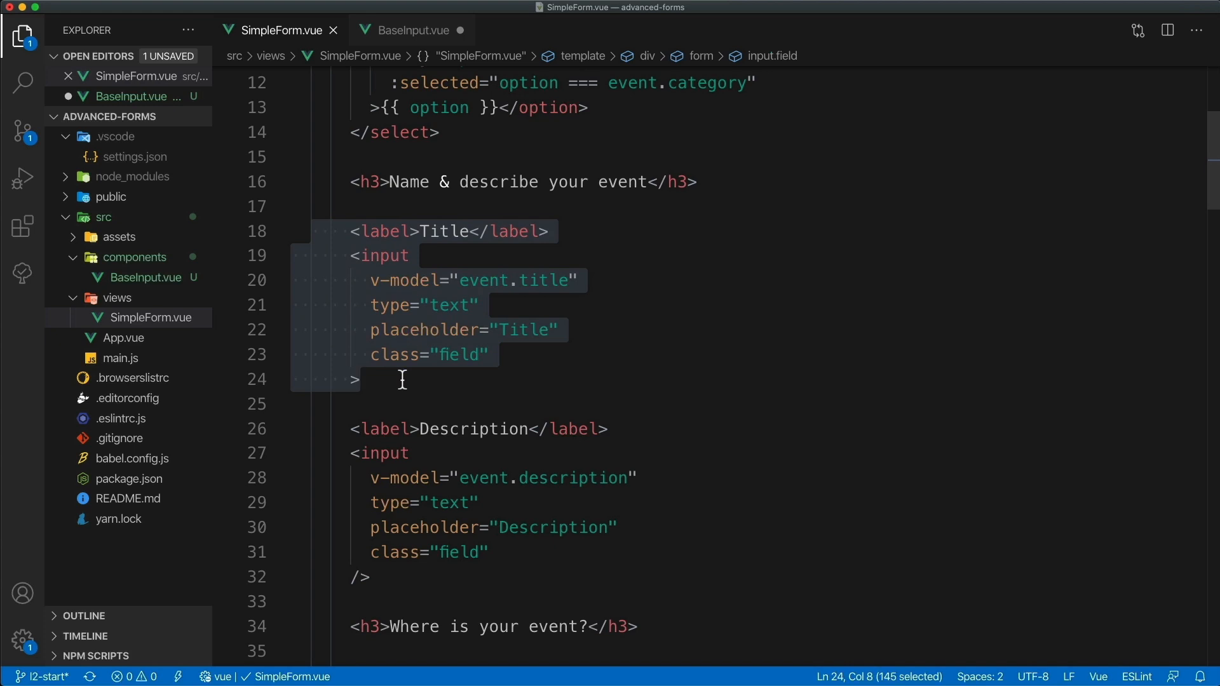
pyautogui.click(411, 30)
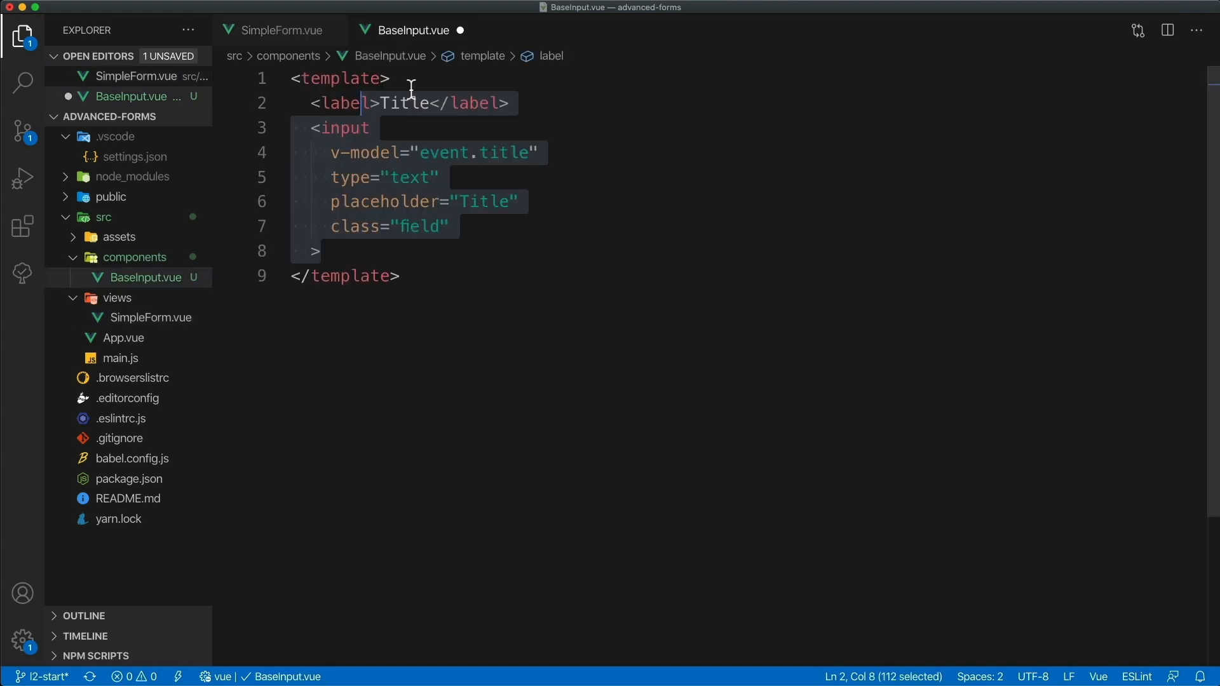
pyautogui.click(391, 77)
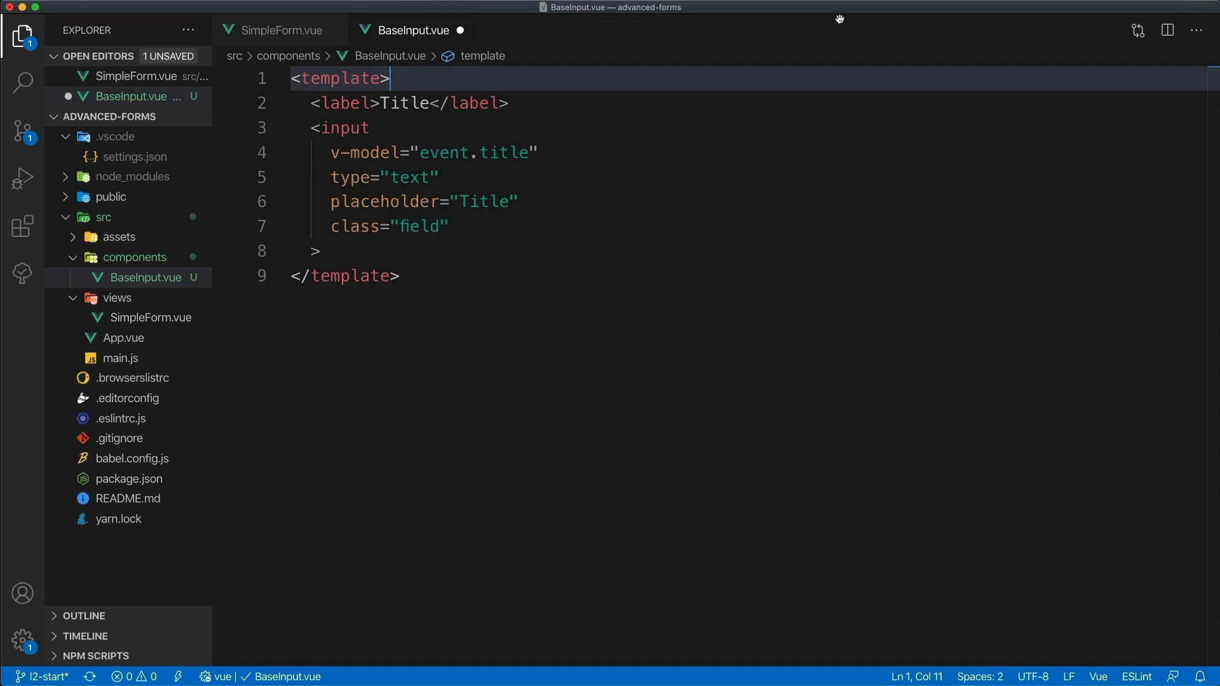
# - Declare a label prop in a script section and render {{ label }} inside the <label> tags
pyautogui.click(402, 275)
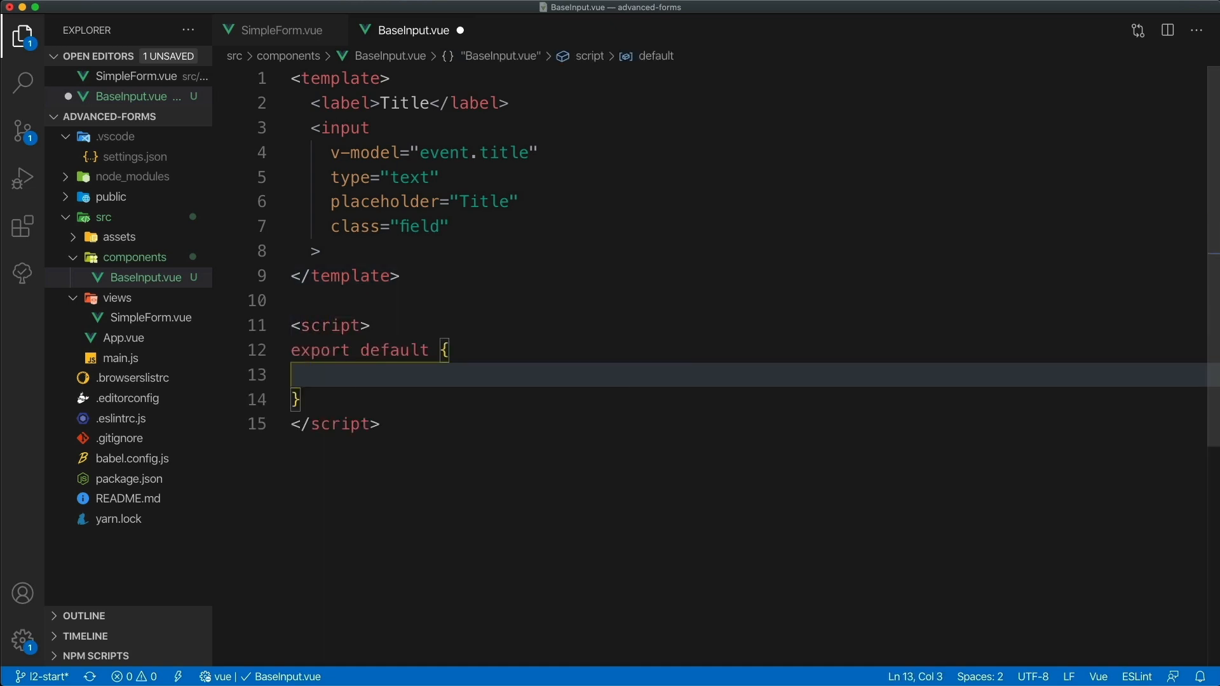
pyautogui.write('props: {')
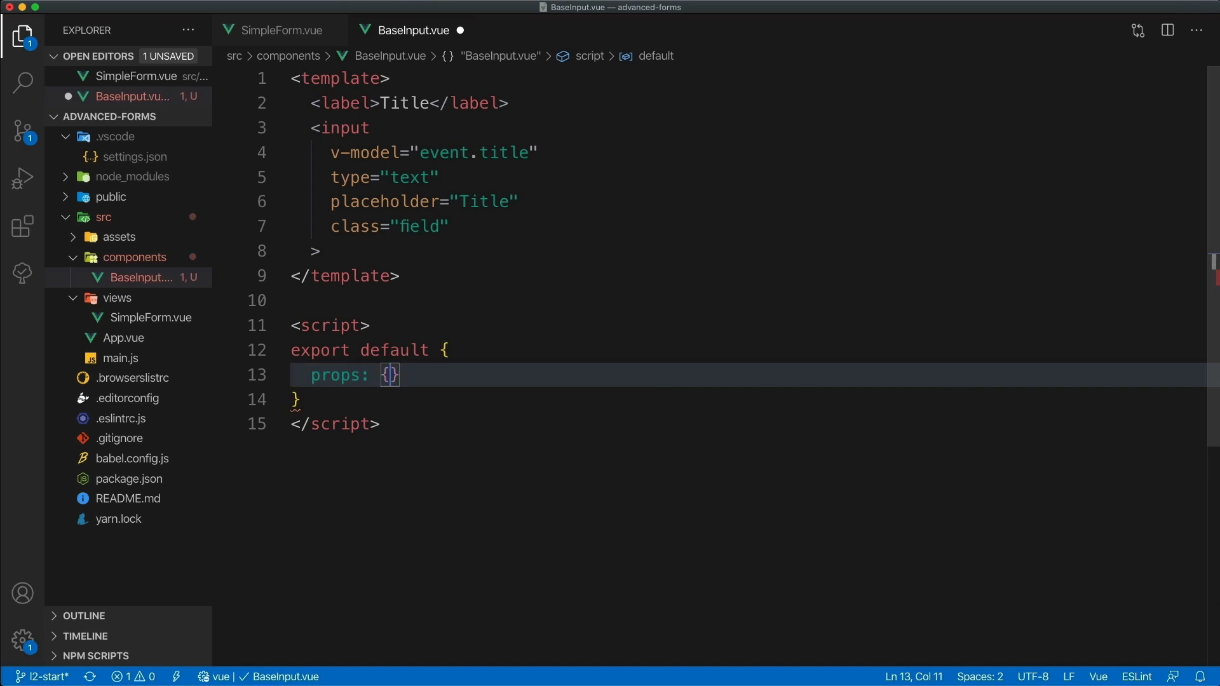
pyautogui.write('label:')
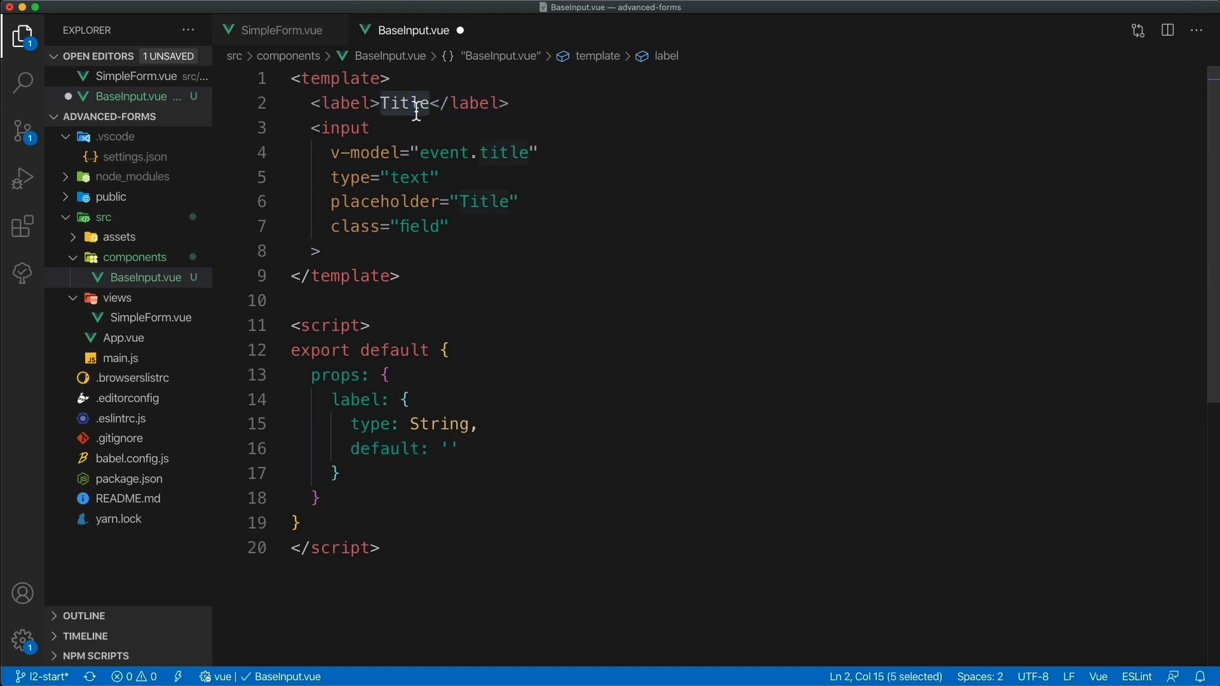
pyautogui.write('{{ }}')
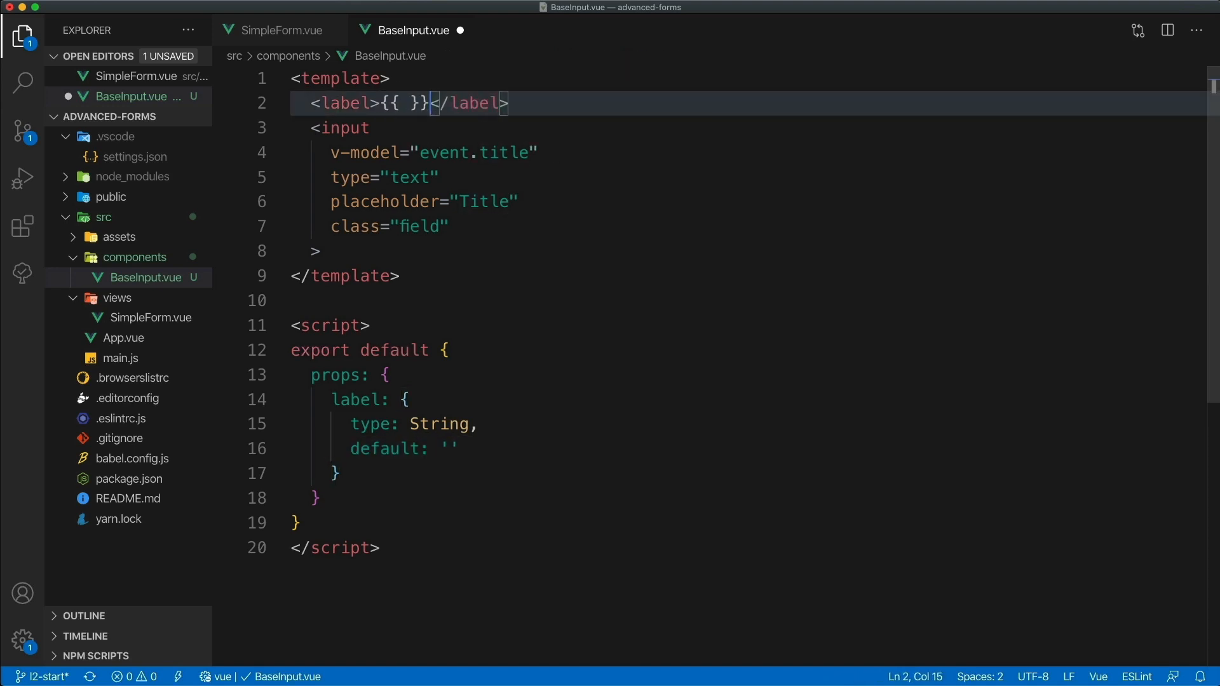
pyautogui.write('label')
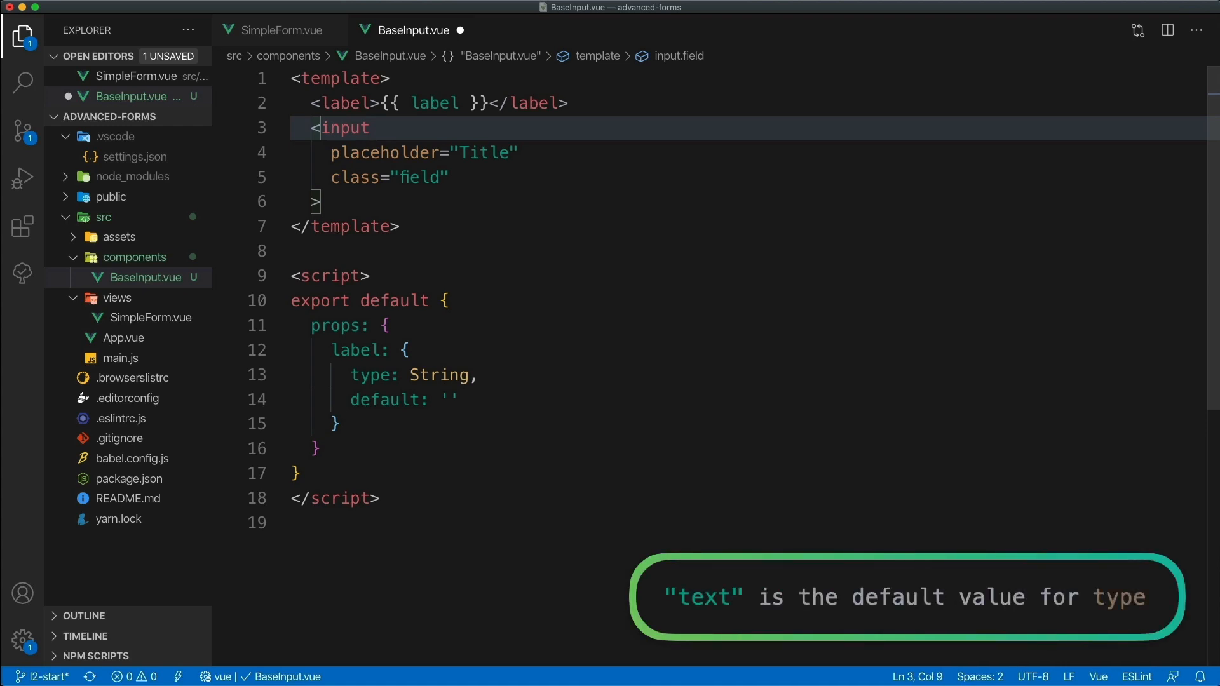
# - Delete the input's v-model and type lines and bind :placeholder to label
pyautogui.click(371, 128)
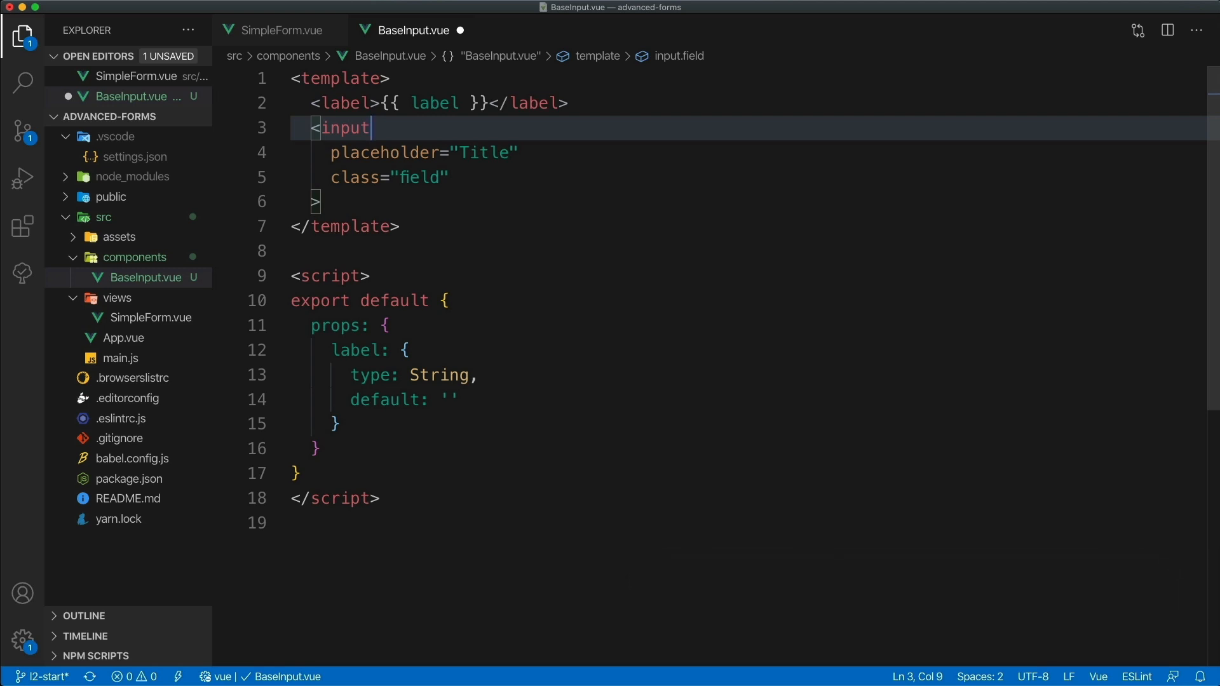
pyautogui.click(330, 153)
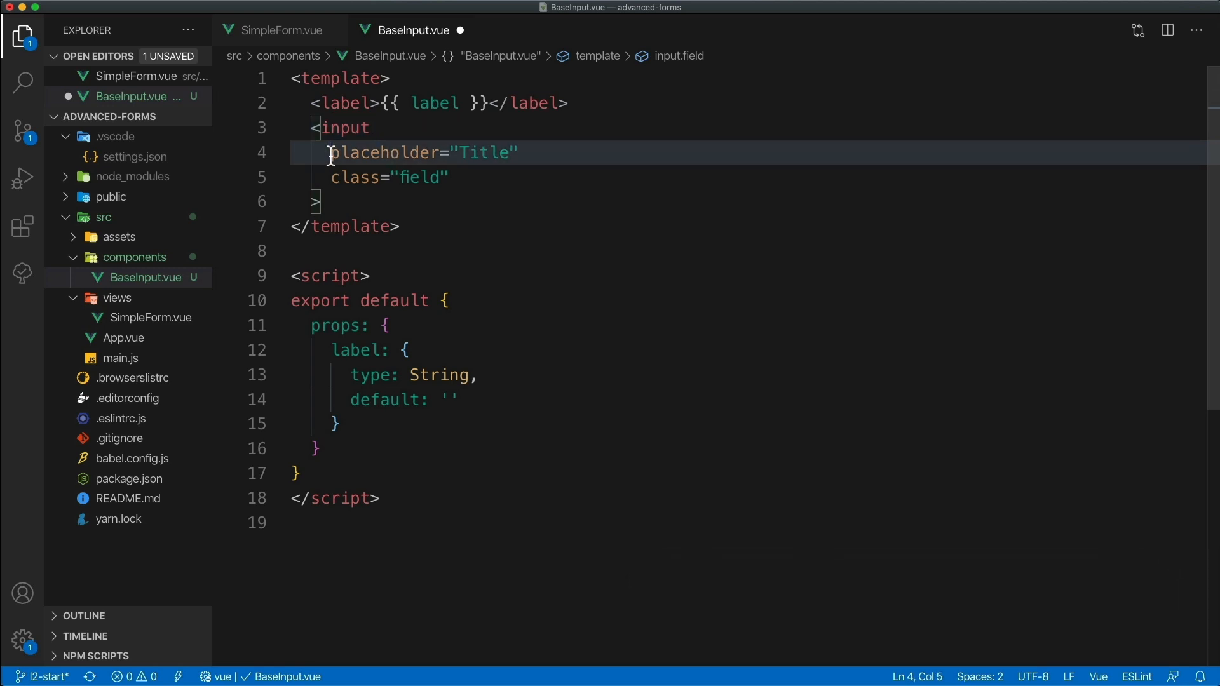
pyautogui.write(':')
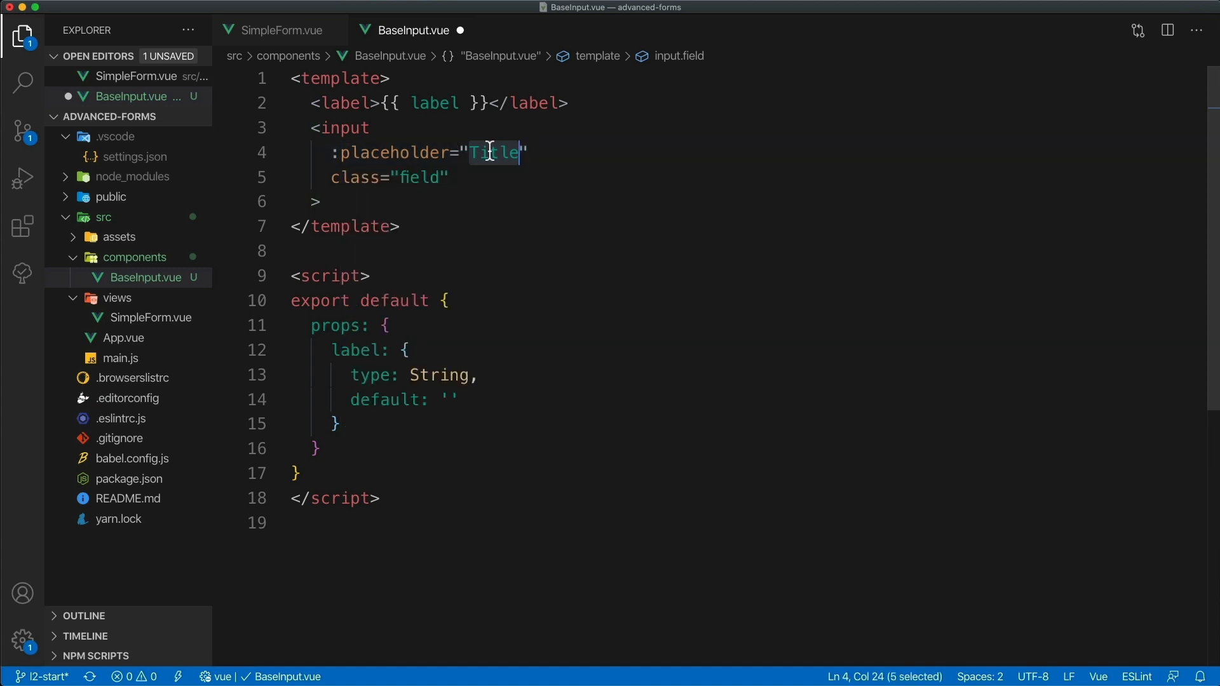
pyautogui.write('label')
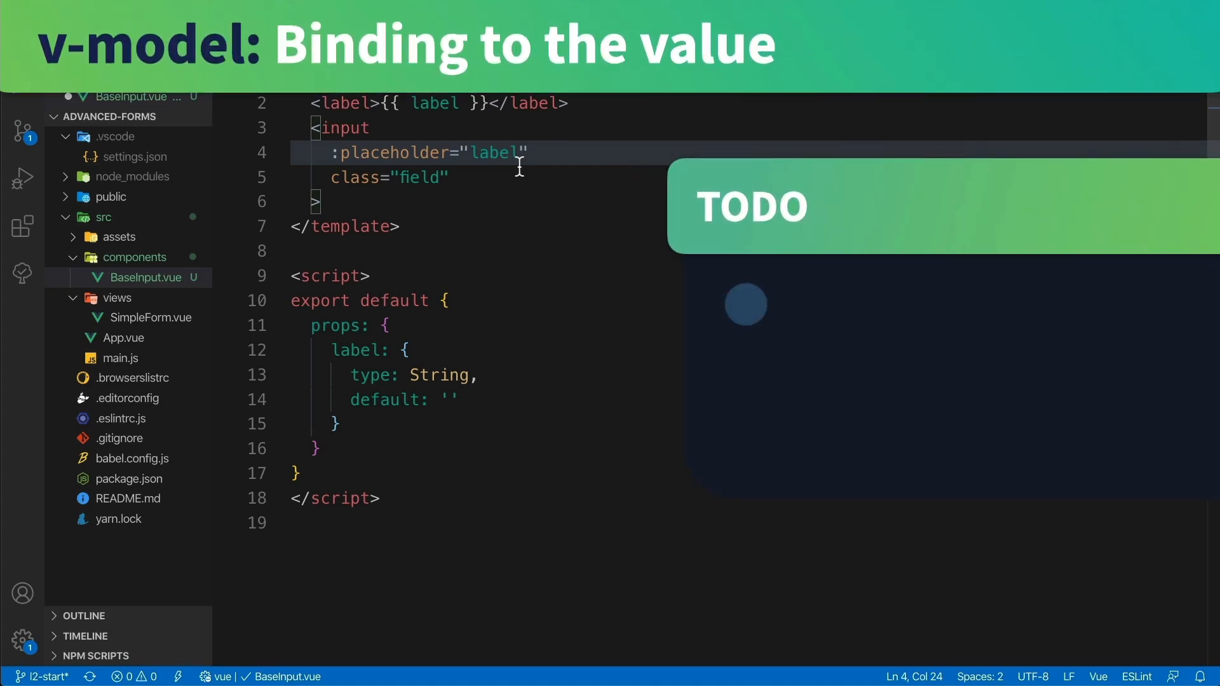
pyautogui.click(745, 304)
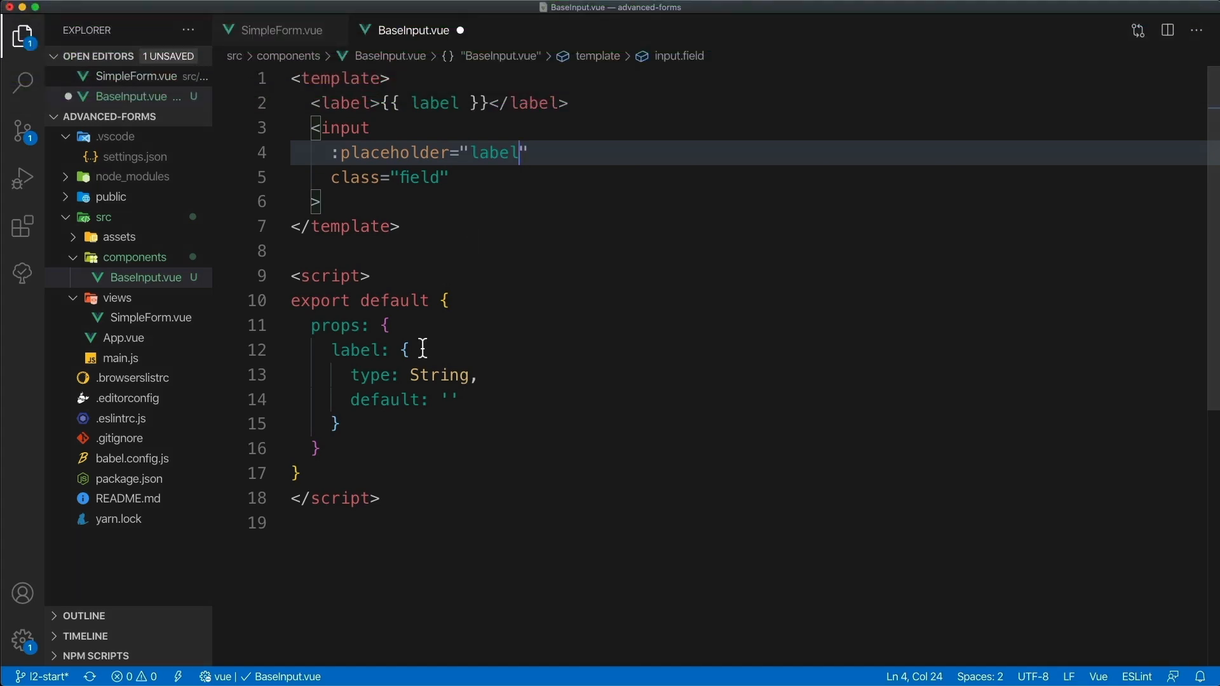
# - Add a modelValue prop with type [String, Number] and default ''
pyautogui.press('Enter')
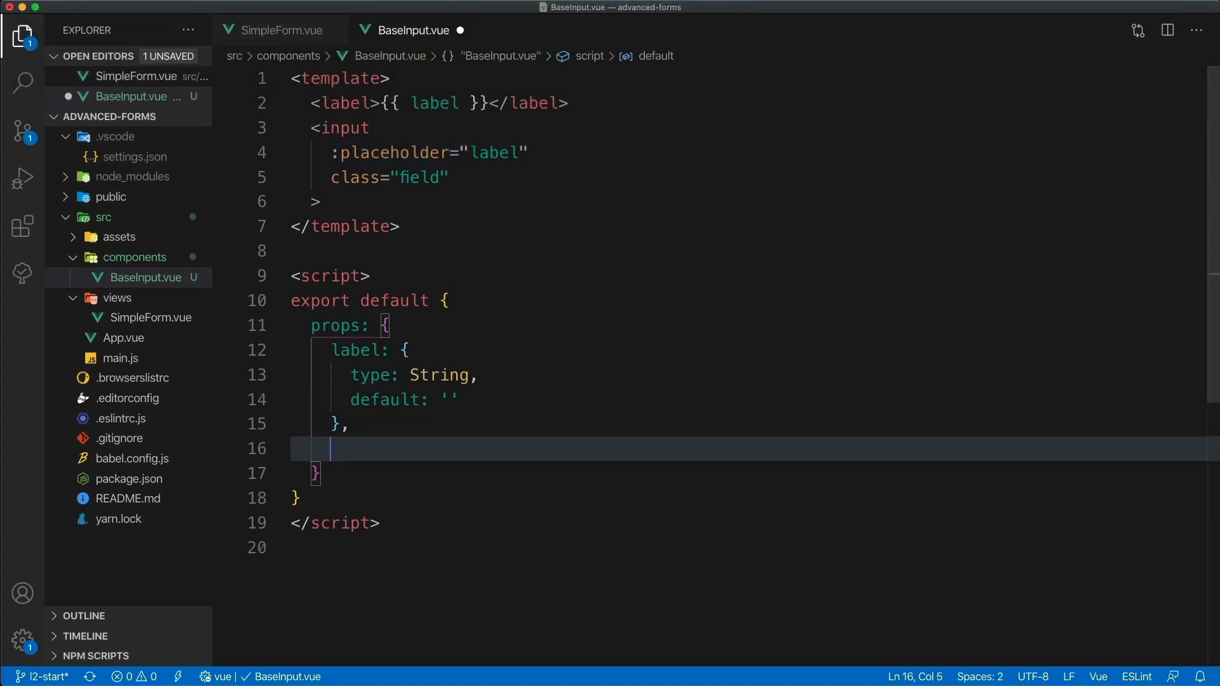
pyautogui.write('modelValue: {')
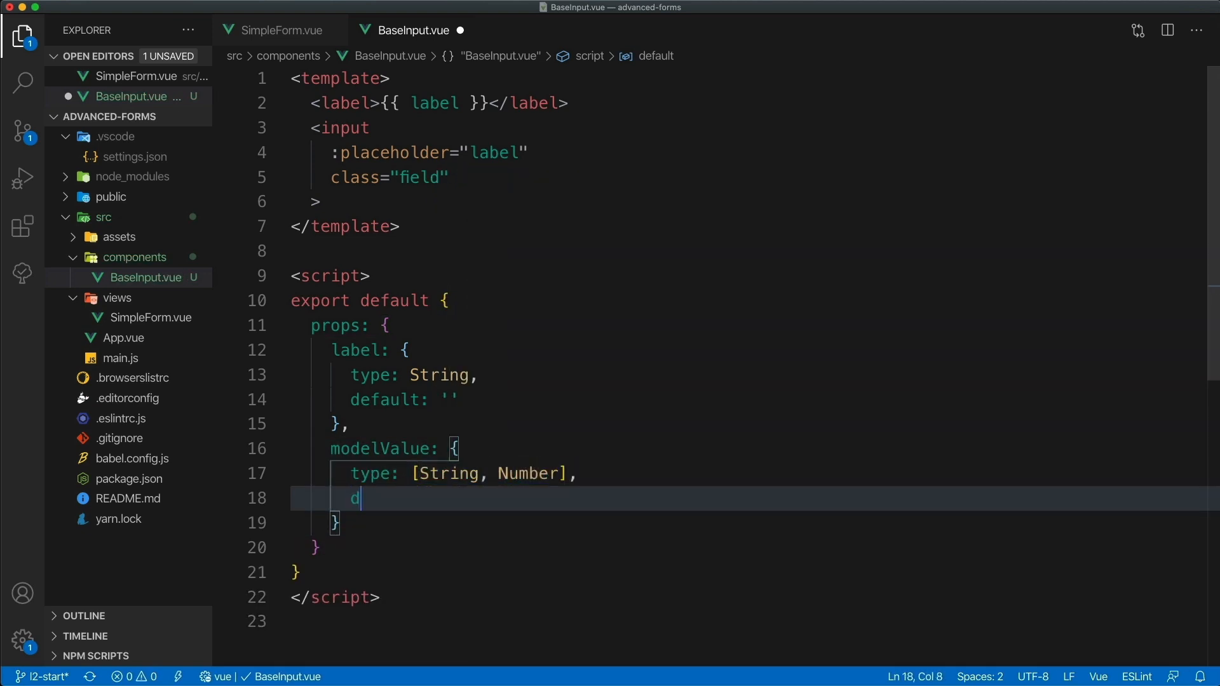
pyautogui.write("efault: ''")
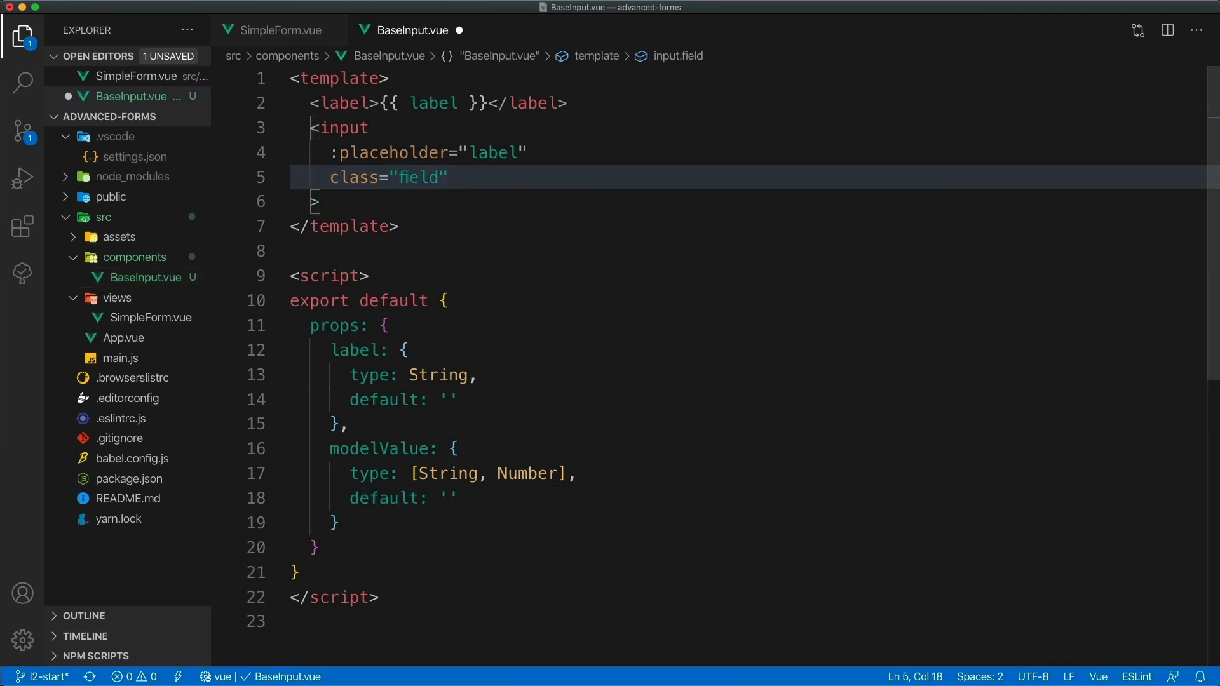
# - Bind :value to modelValue and emit update:modelValue with $event.target.value on input
pyautogui.write(':value=""')
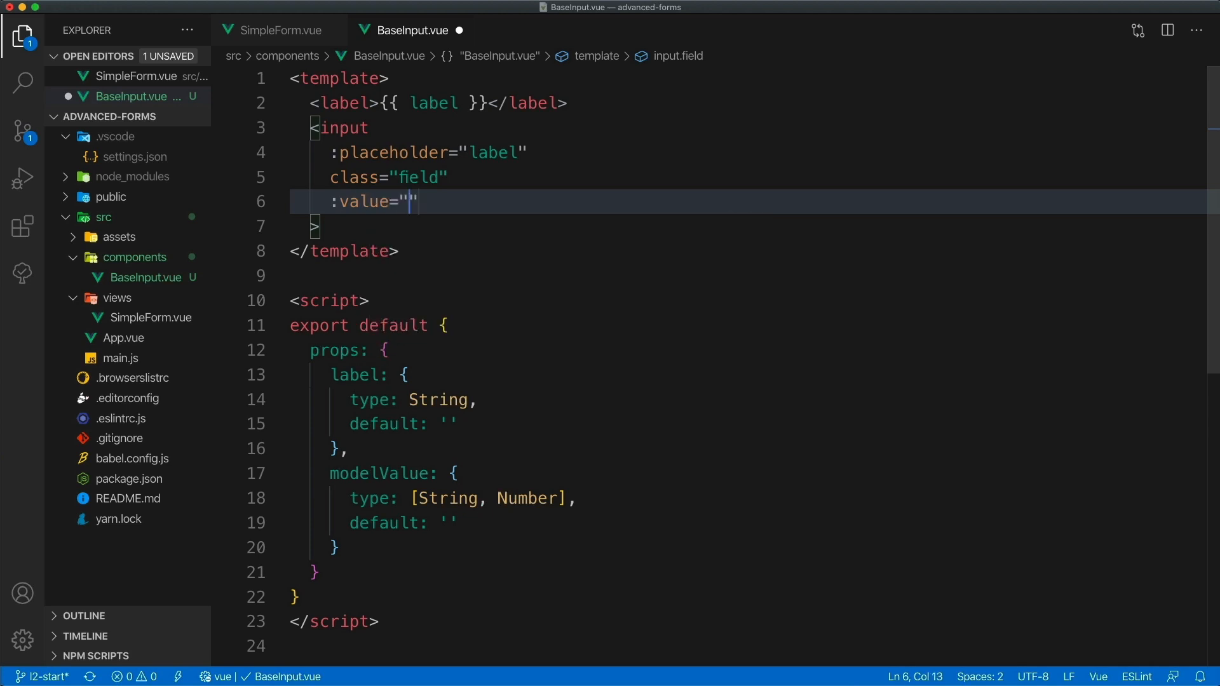
pyautogui.write('modelValue')
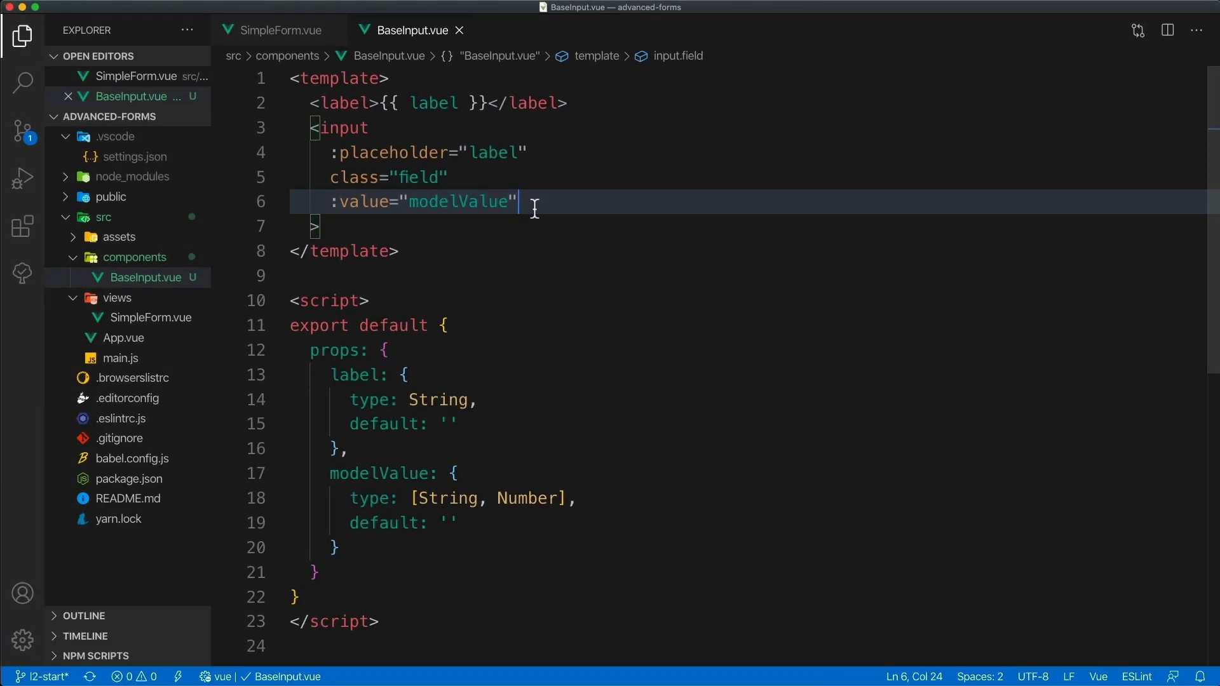
pyautogui.write('@input="')
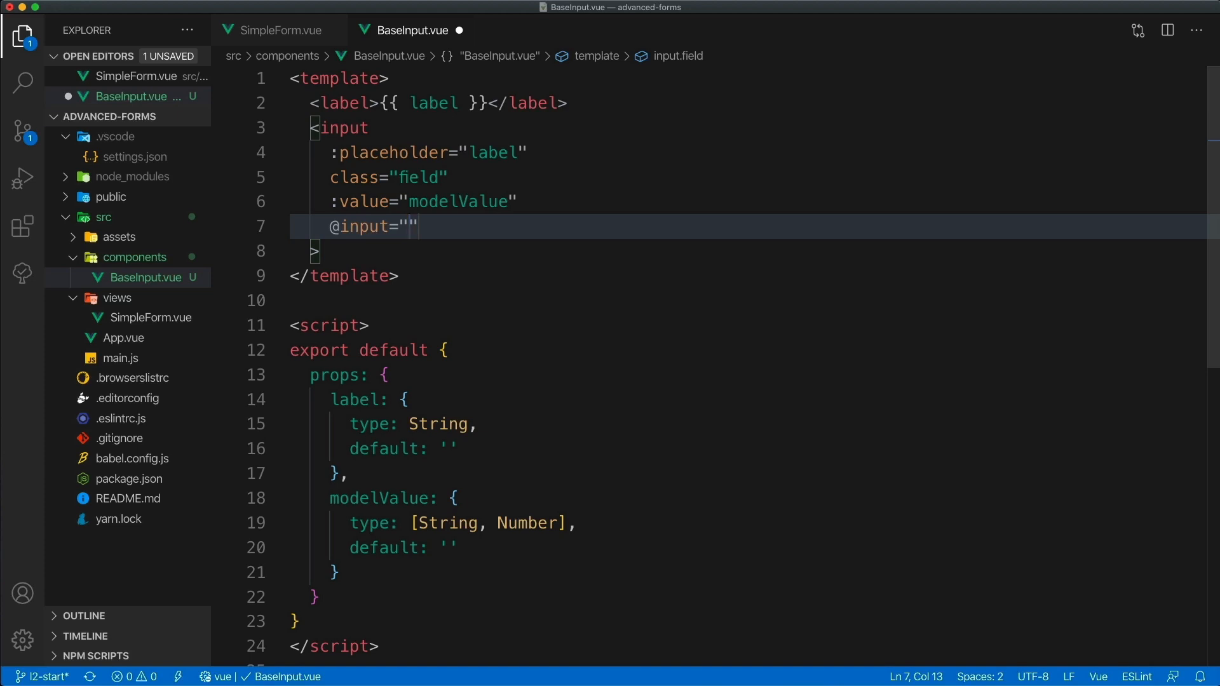
pyautogui.write("$emit('up')")
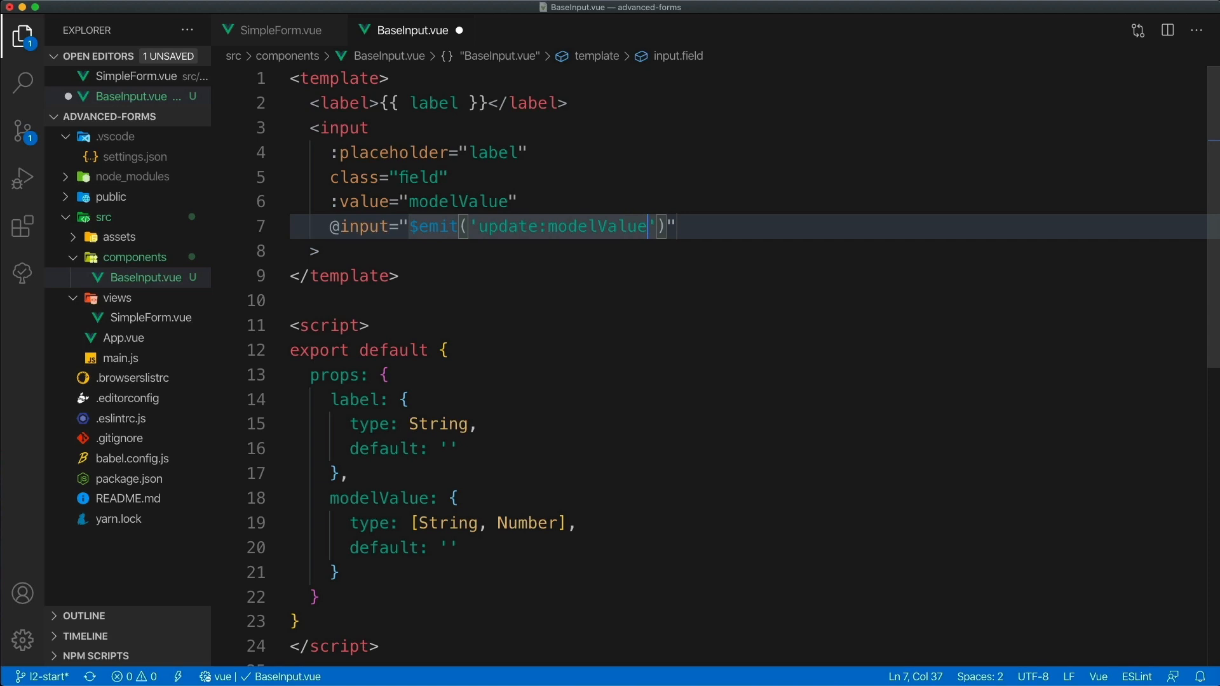
pyautogui.write(', $ev')
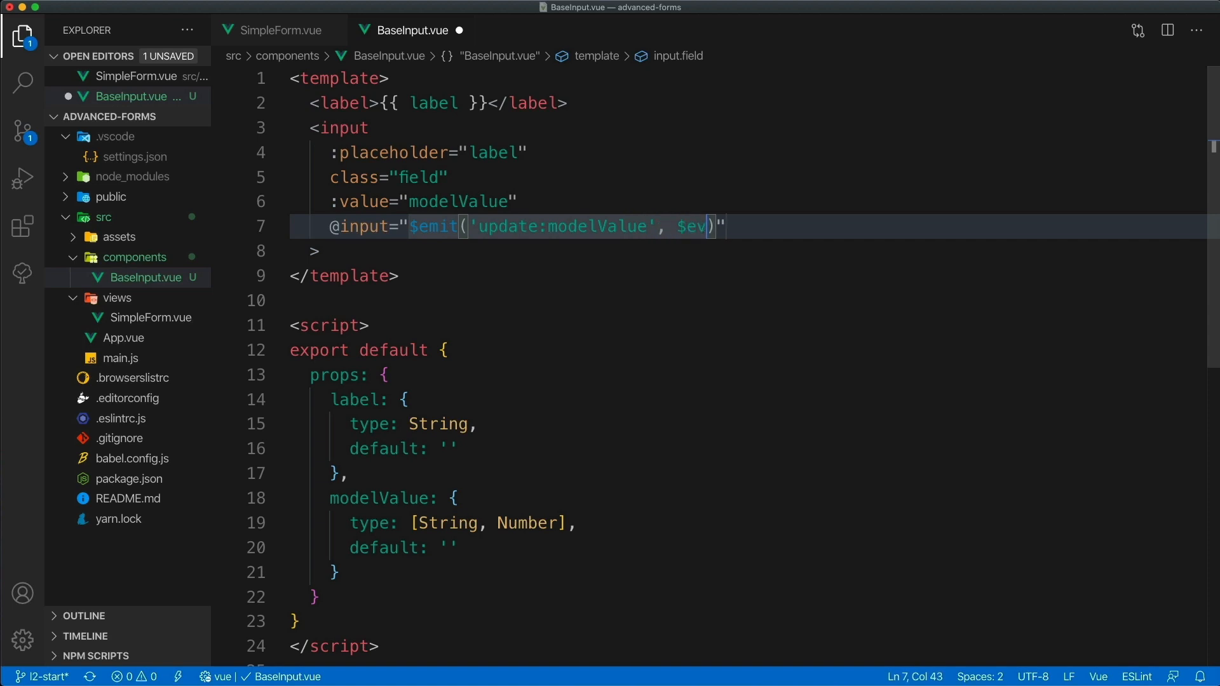
pyautogui.write('nt.target.value')
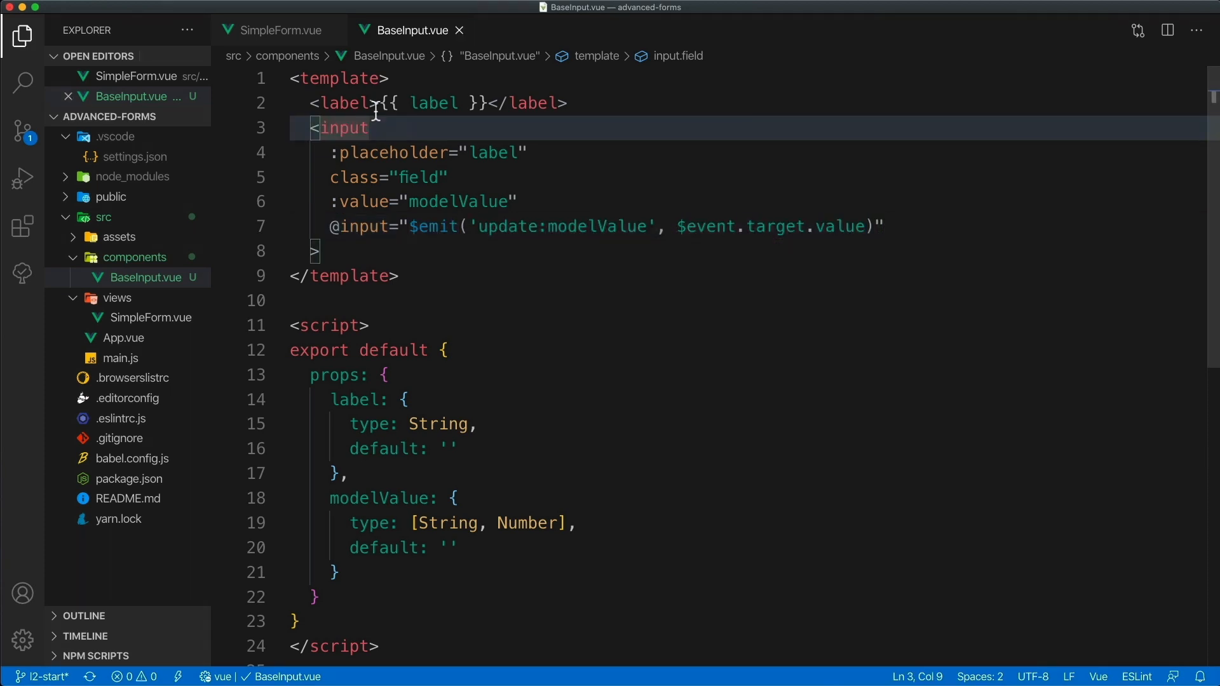
# - In SimpleForm.vue, write <BaseInput v-model="event.title" label="Title" type="text" />
pyautogui.click(278, 30)
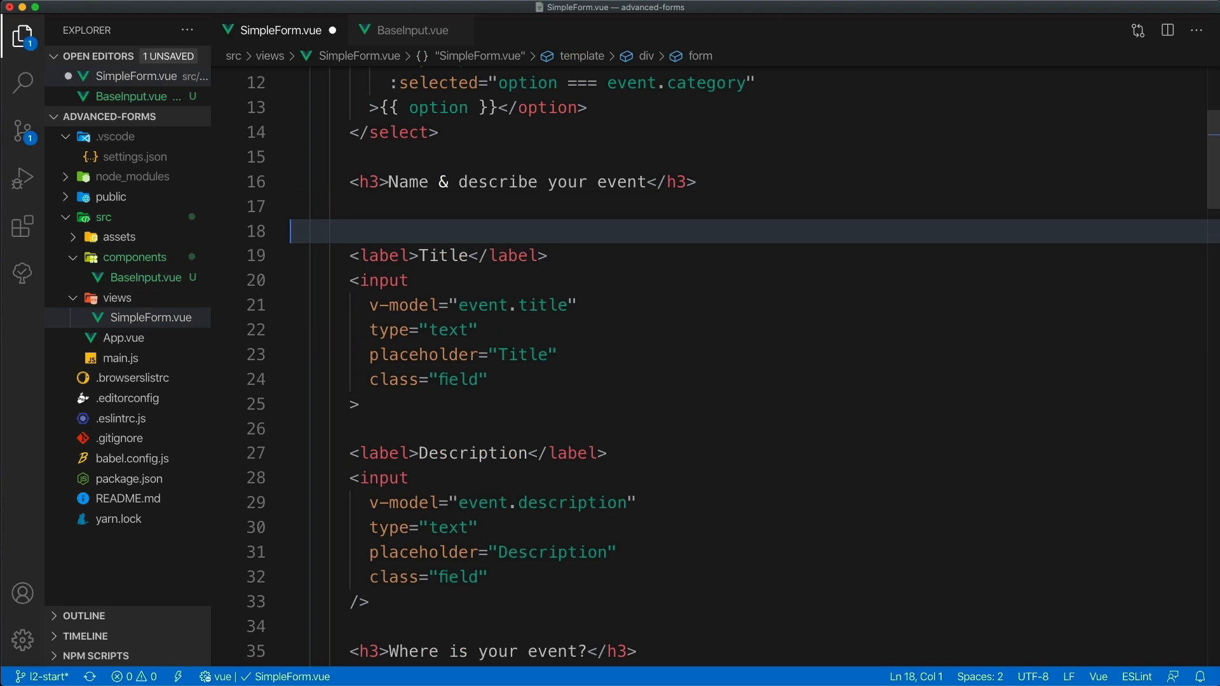
pyautogui.write('<BaseIn')
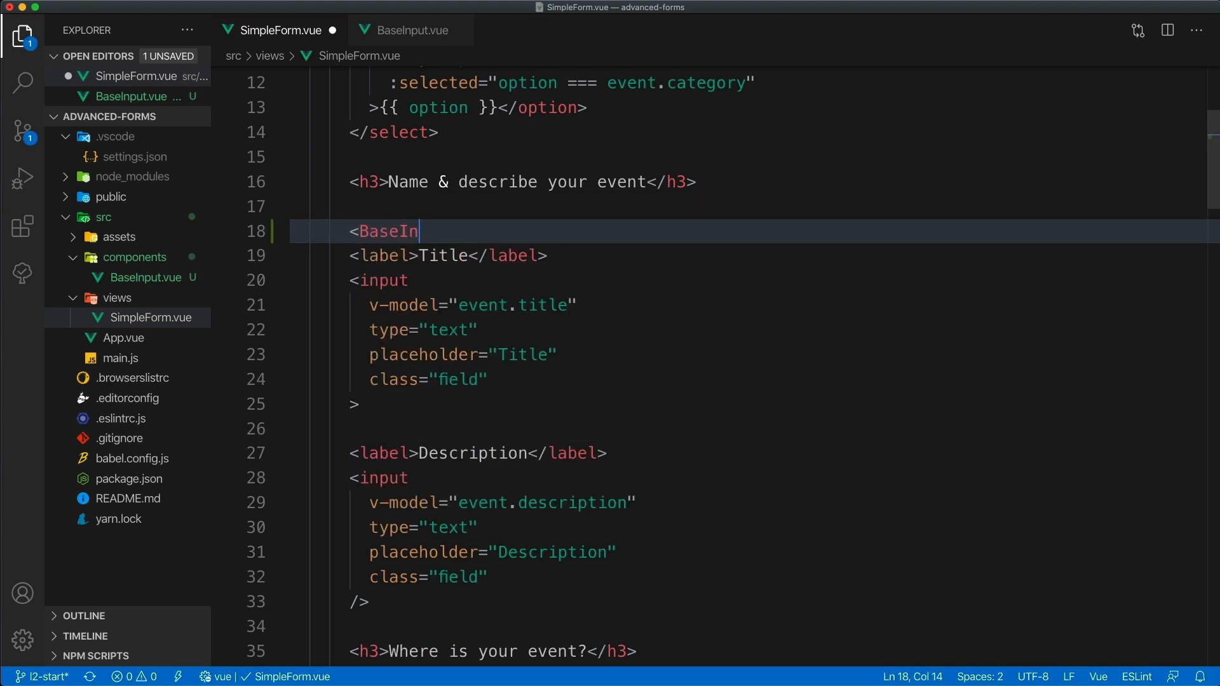
pyautogui.write('put />')
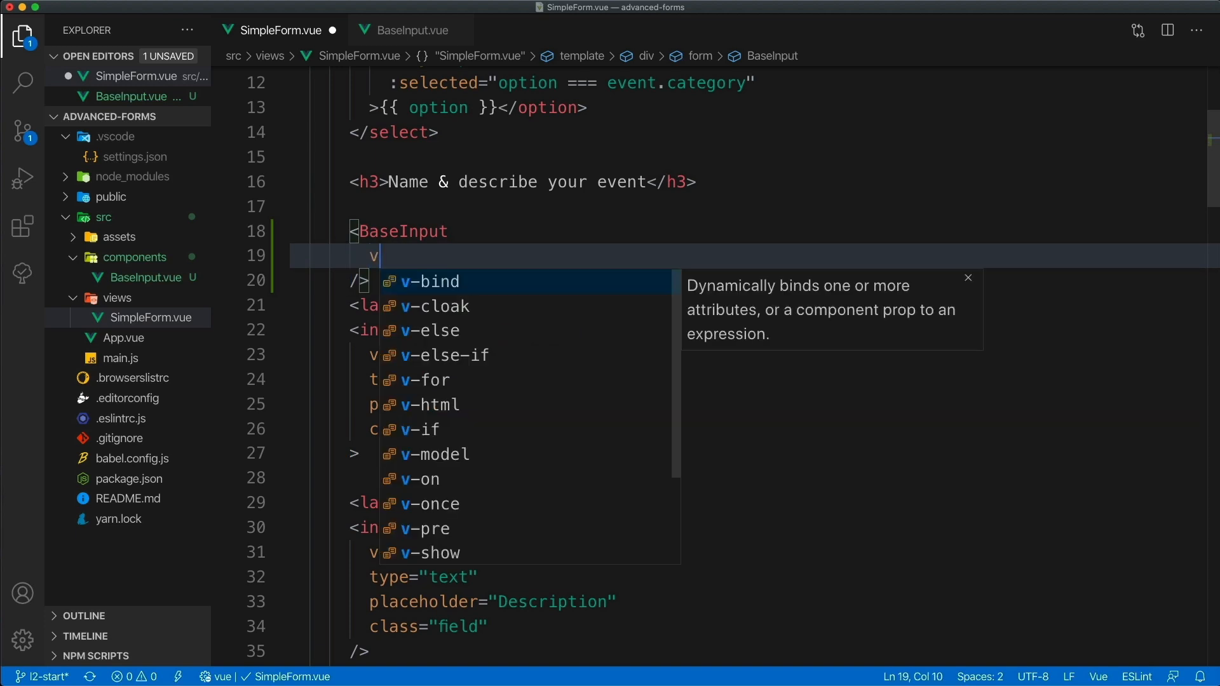
pyautogui.write('-model="event.tit')
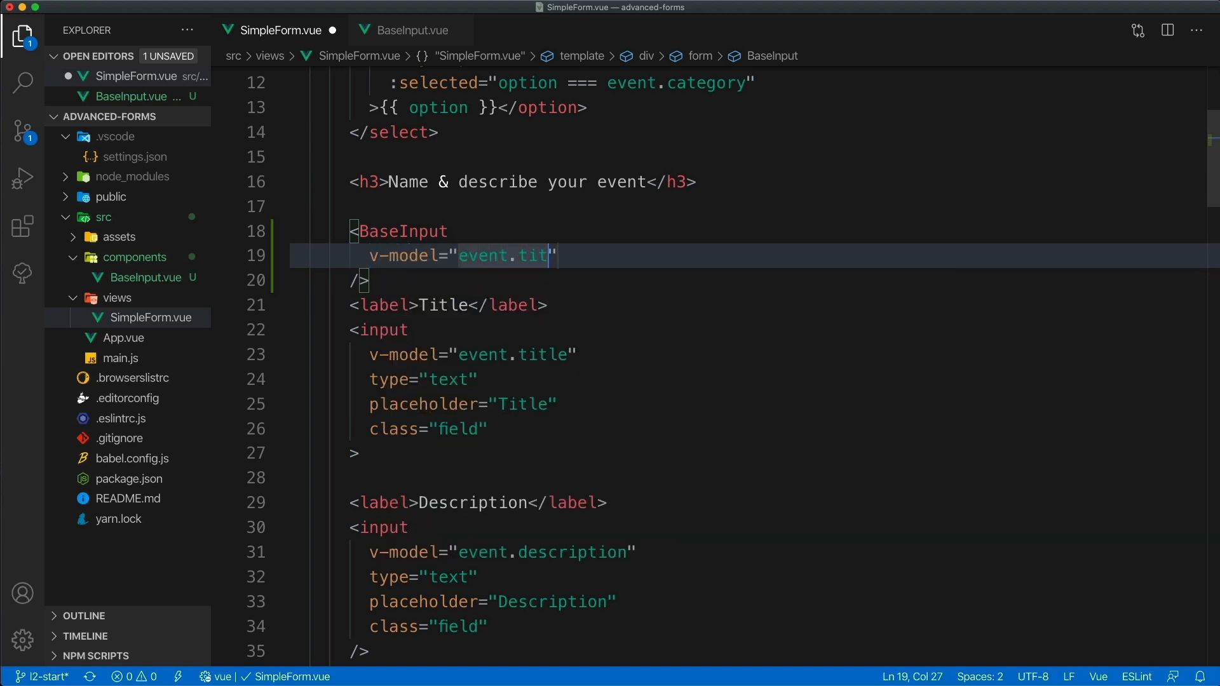
pyautogui.write('le')
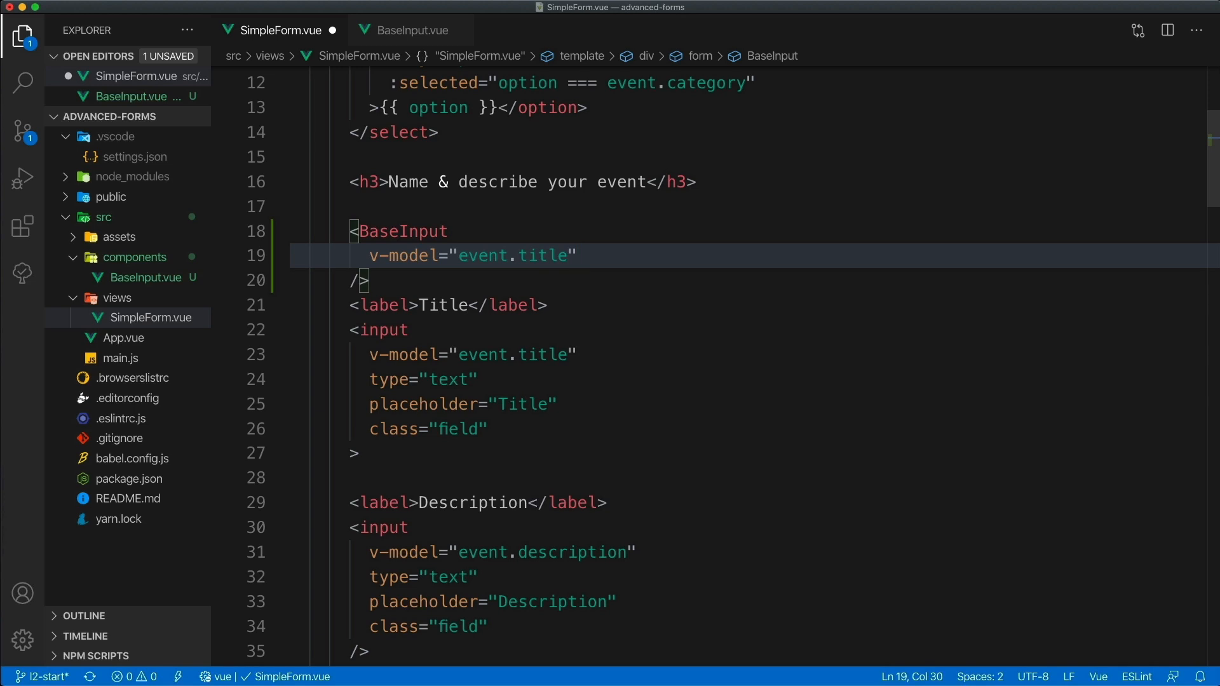
pyautogui.write('label="Title"')
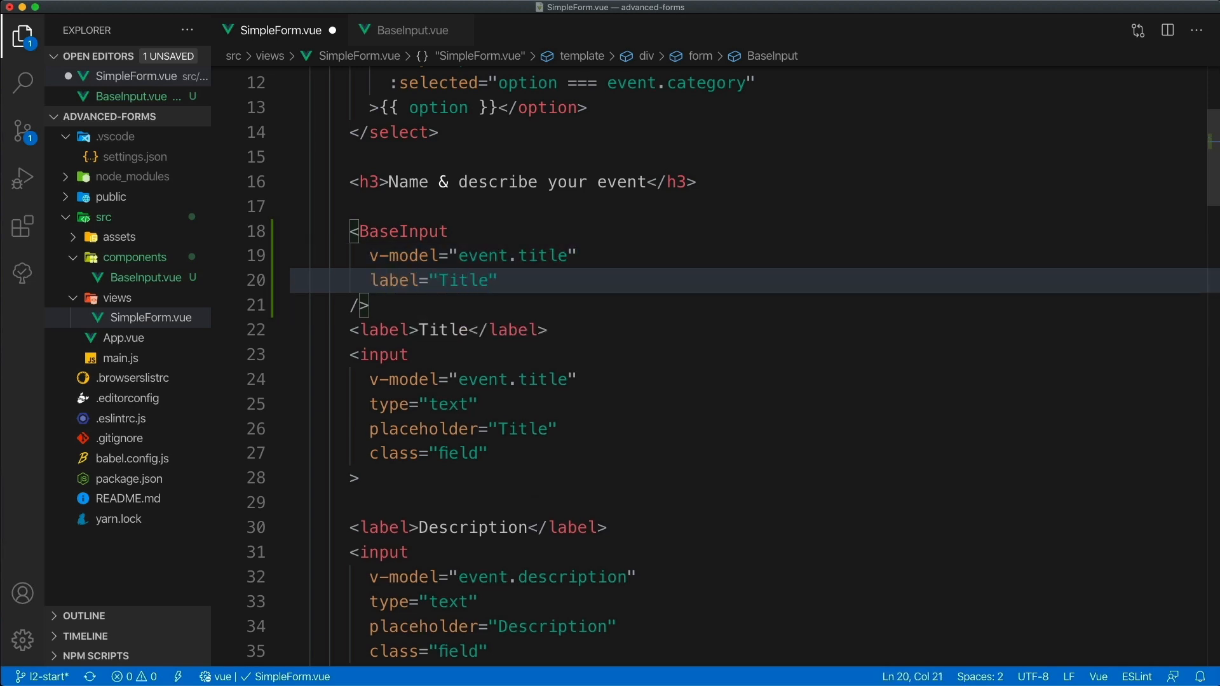
pyautogui.write('type=')
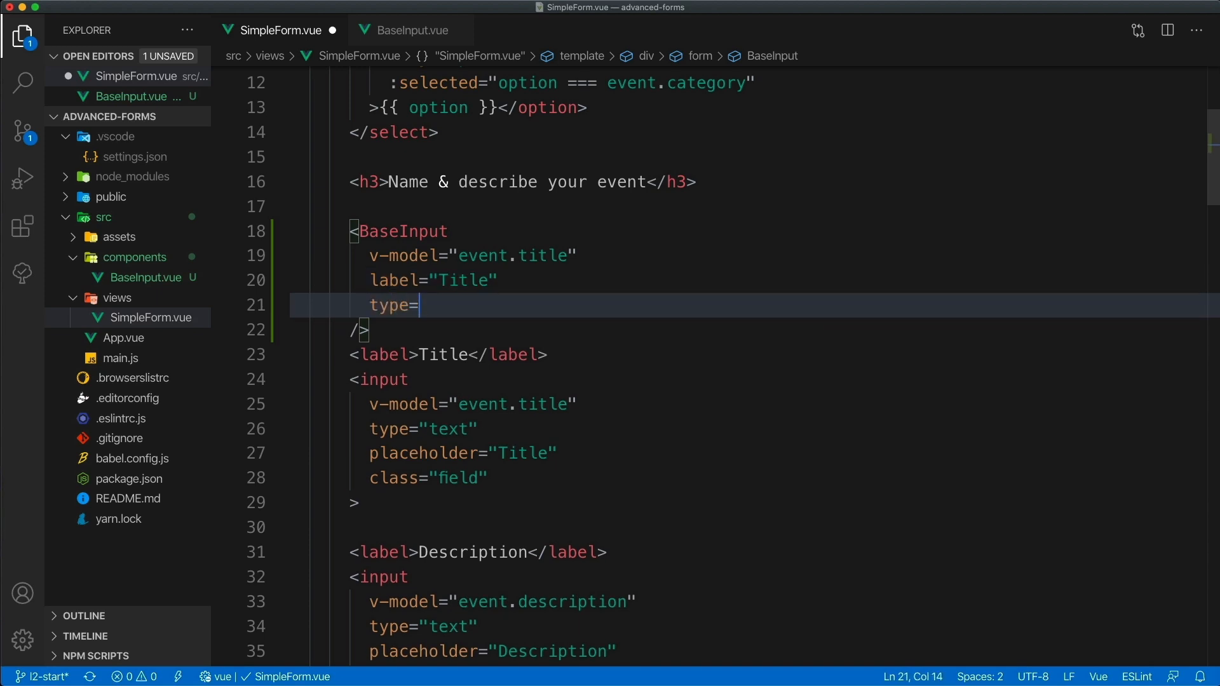
pyautogui.write('"text"')
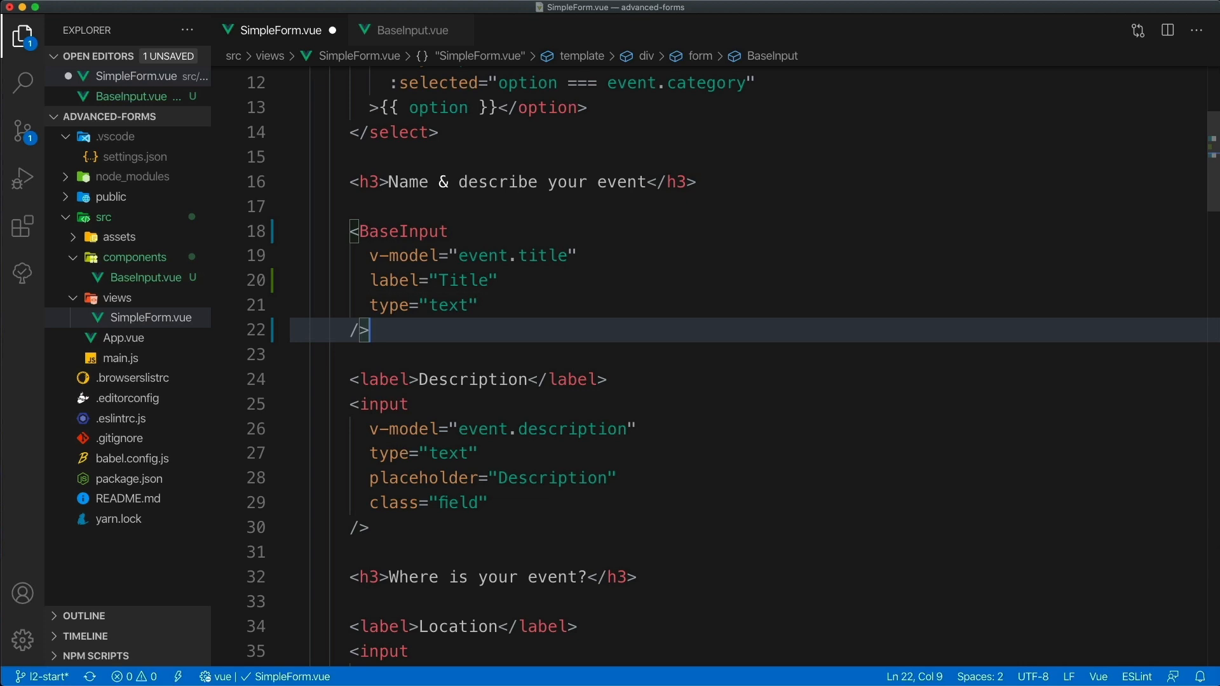
# - Write a BaseInput with v-model event.description, label 'Description' and type 'text'
pyautogui.press('Enter')
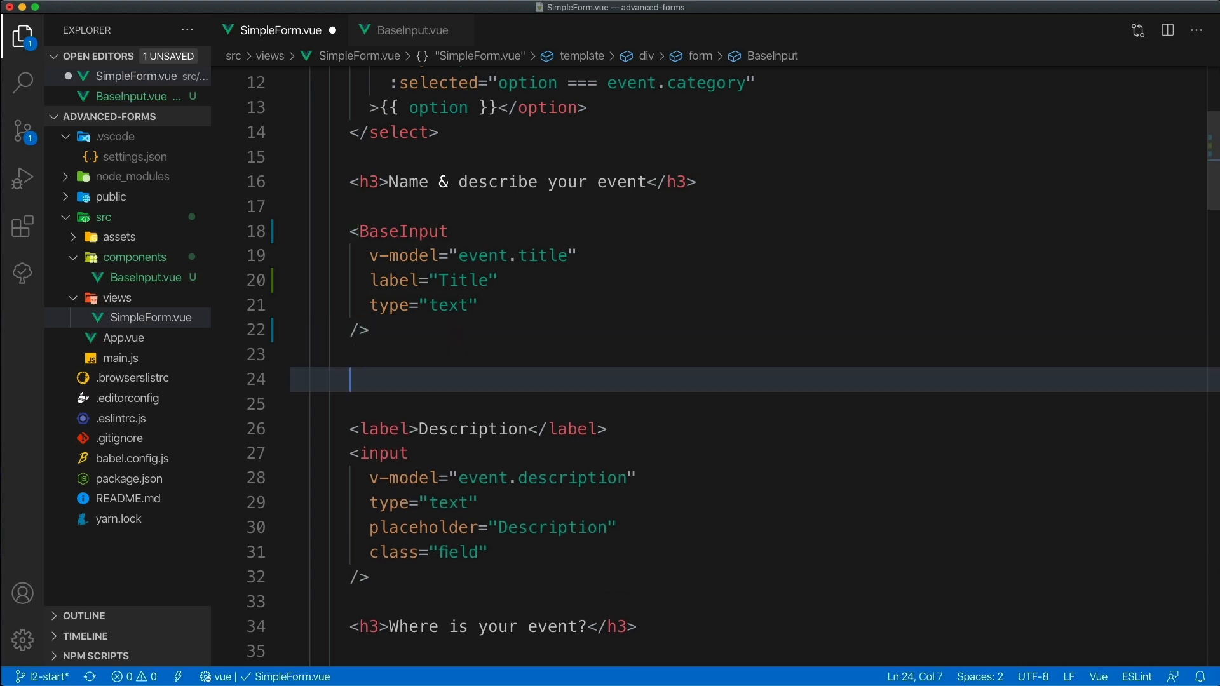
pyautogui.write('<BaseInput />')
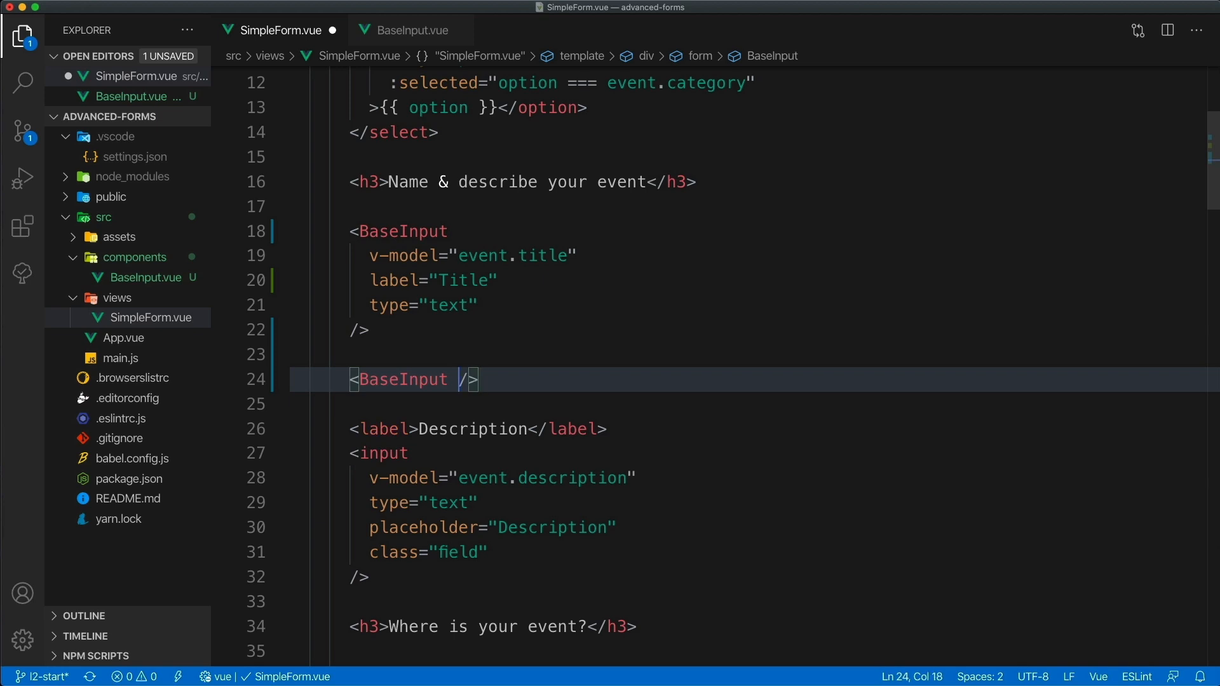
pyautogui.write('v-model="event.des')
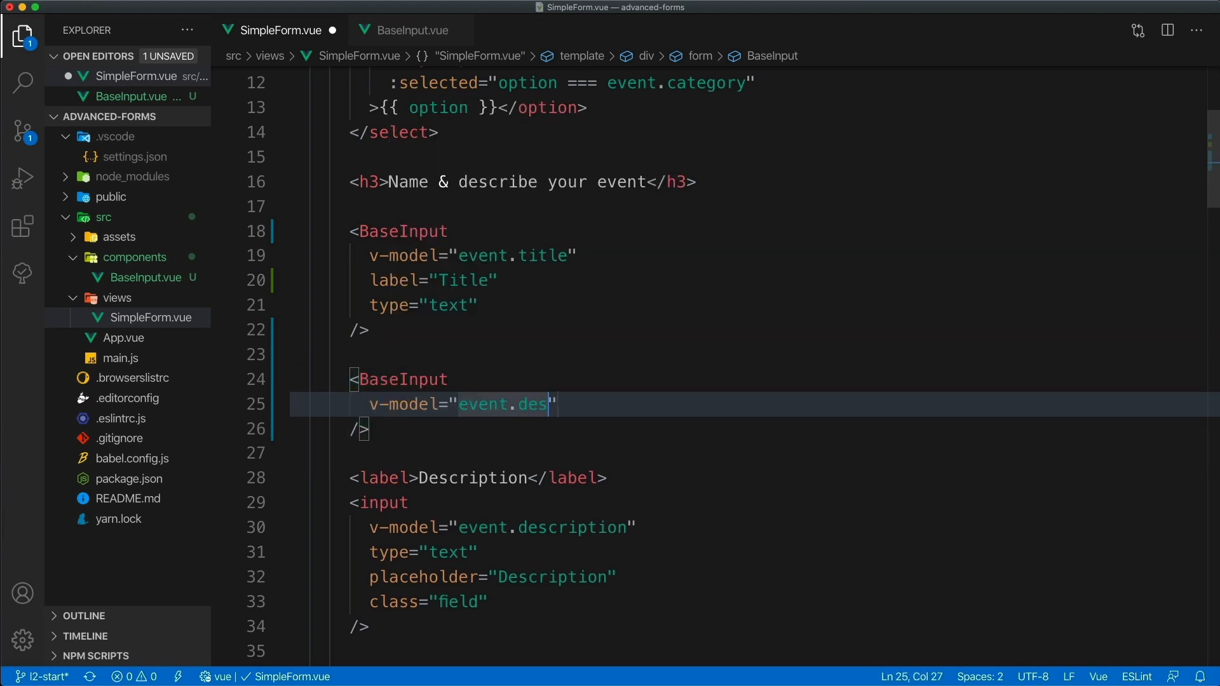
pyautogui.write('cription')
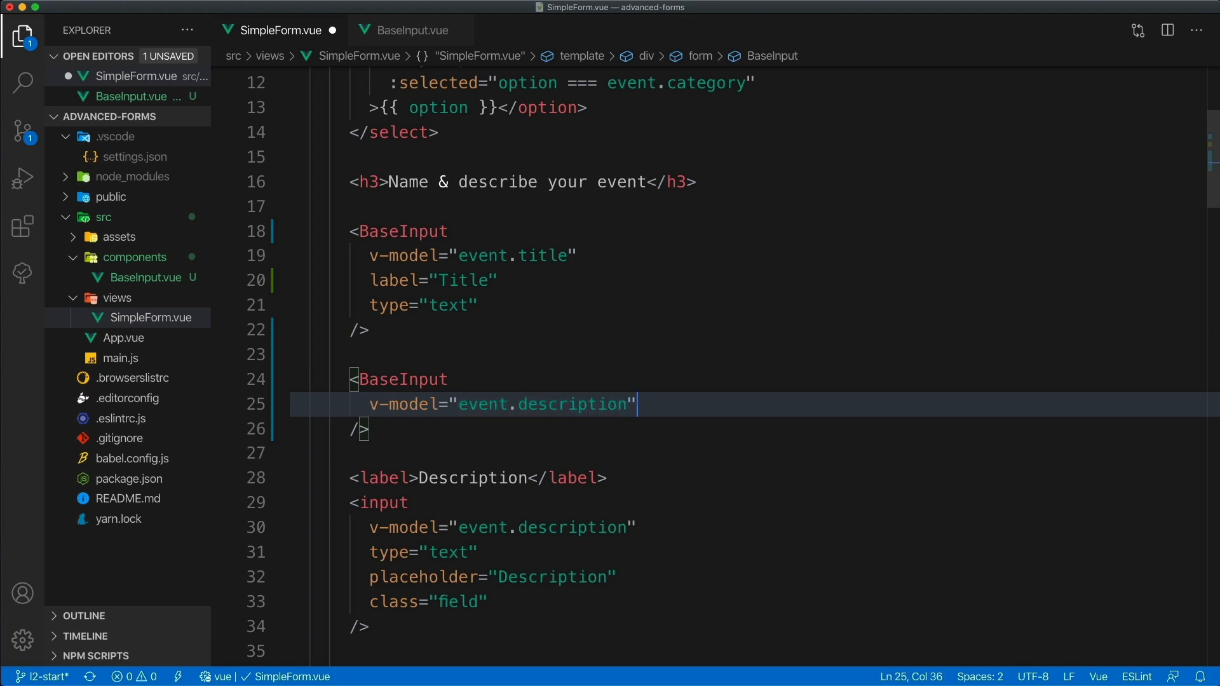
pyautogui.write('label=""')
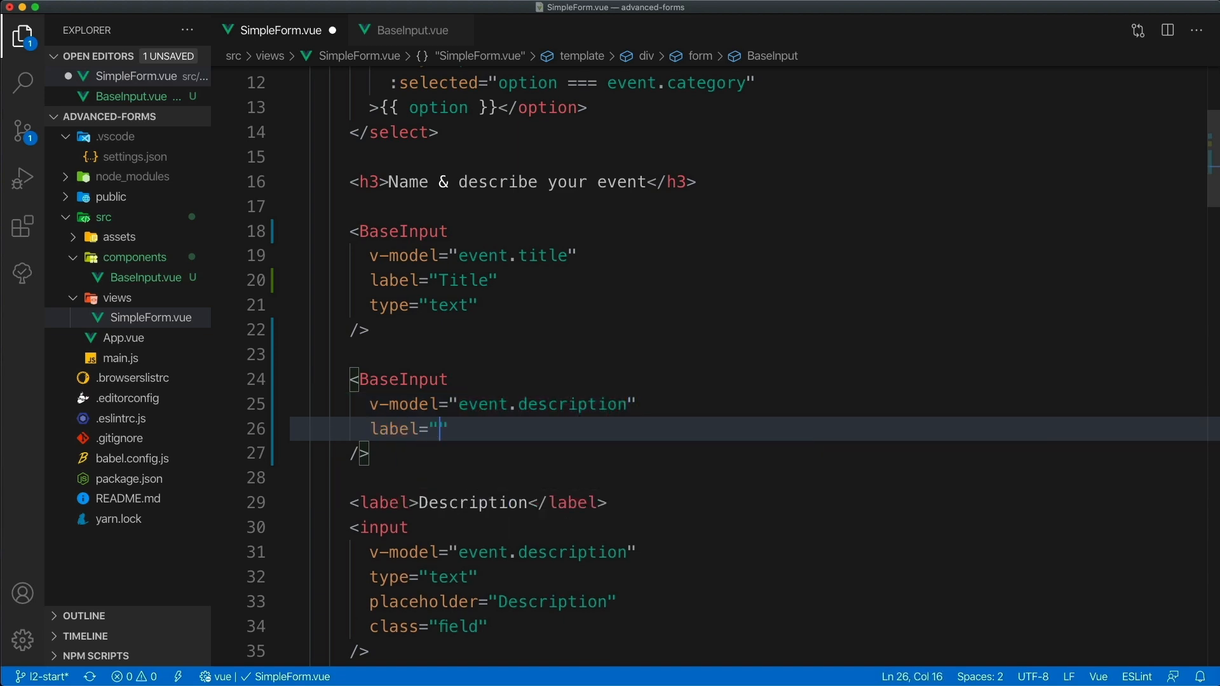
pyautogui.write('Description')
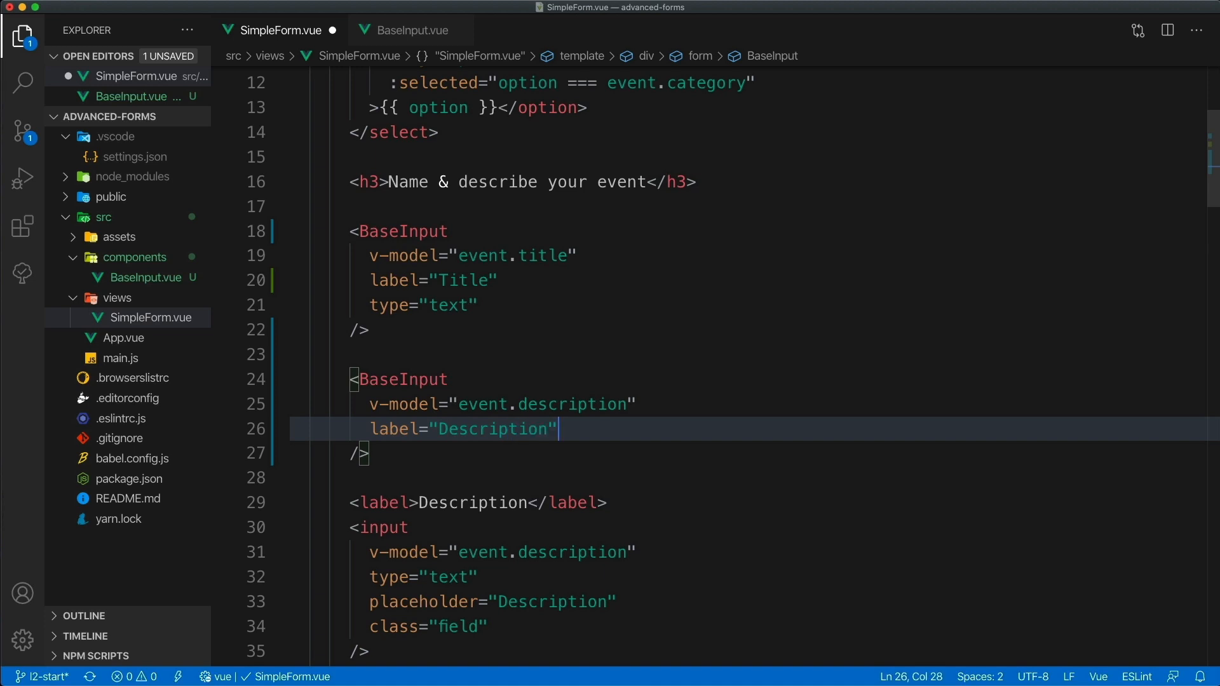
pyautogui.write('ty')
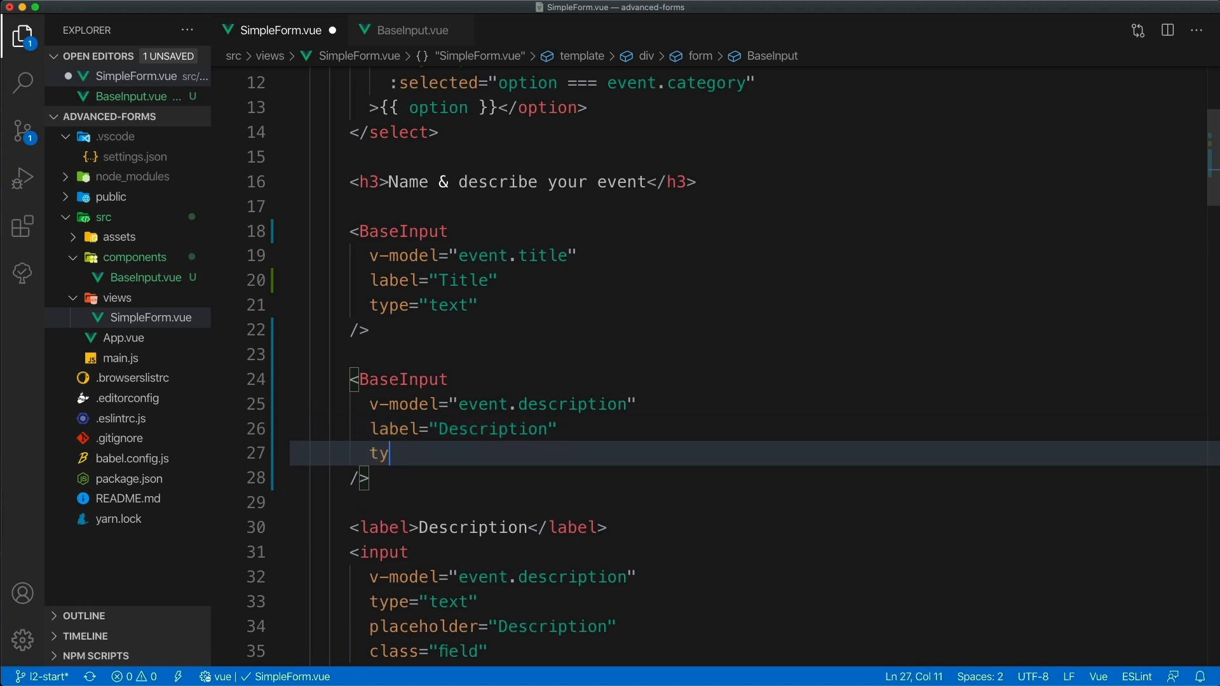
pyautogui.write('pe="text"')
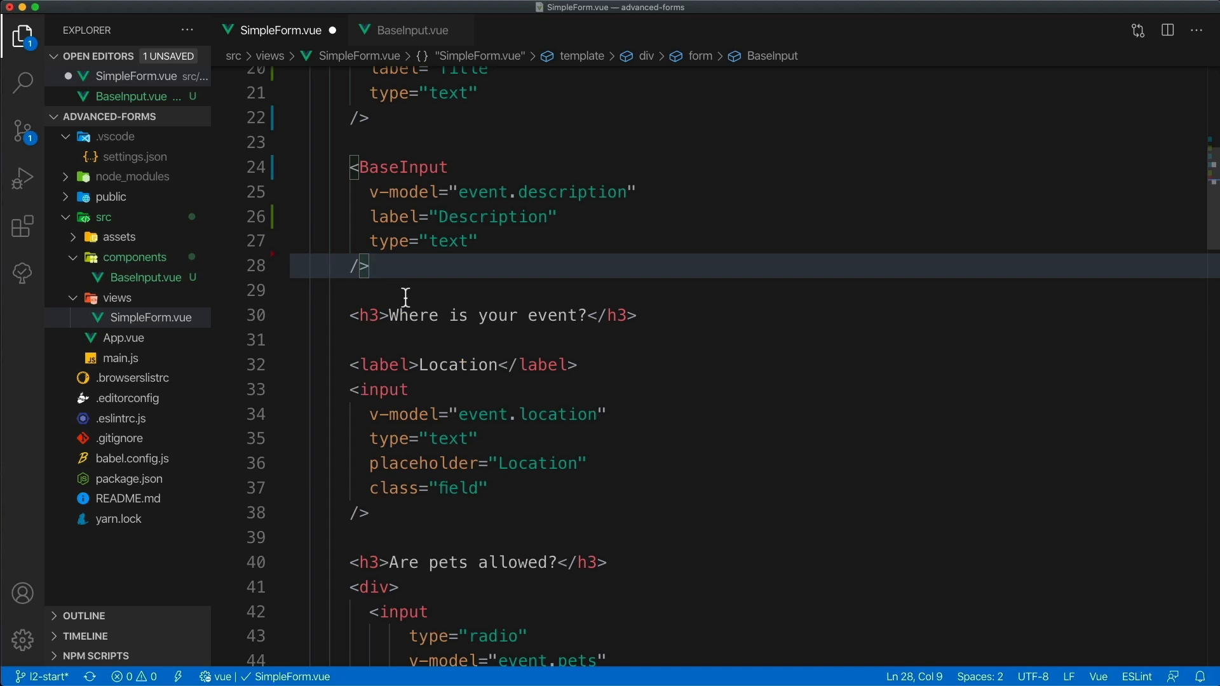
# - Write a multi-line BaseInput with v-model event.location, label 'Location' and type 'text'
pyautogui.press('enter')
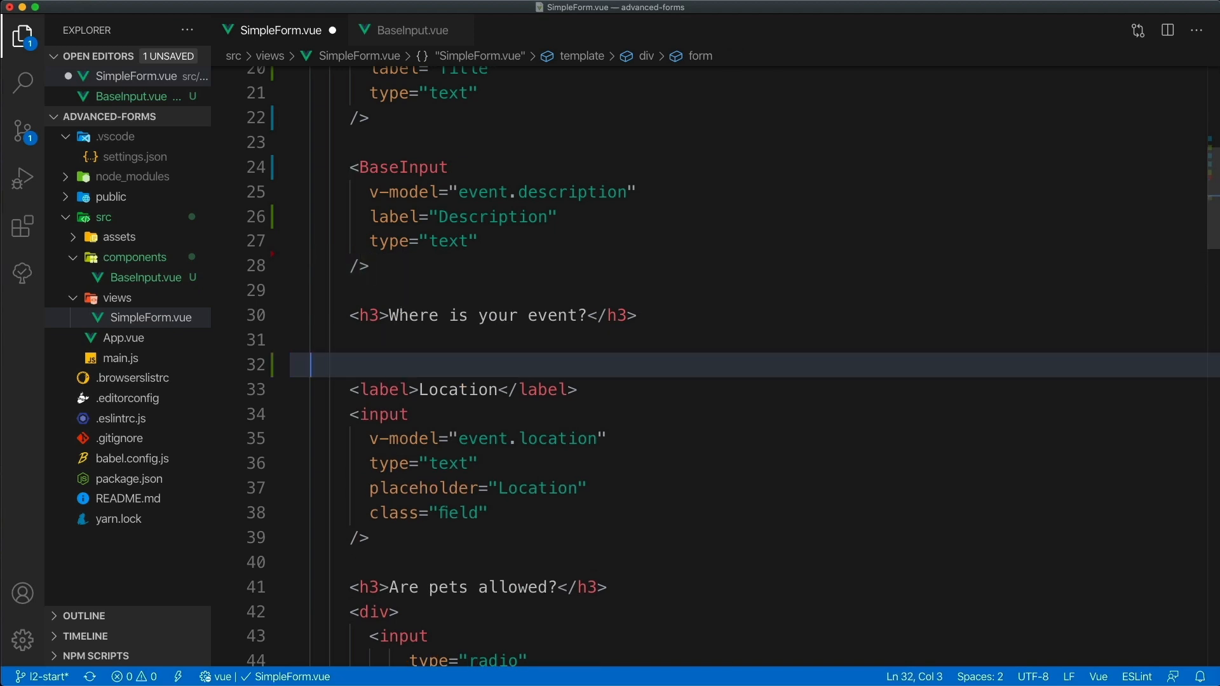
pyautogui.write('<BaseInput')
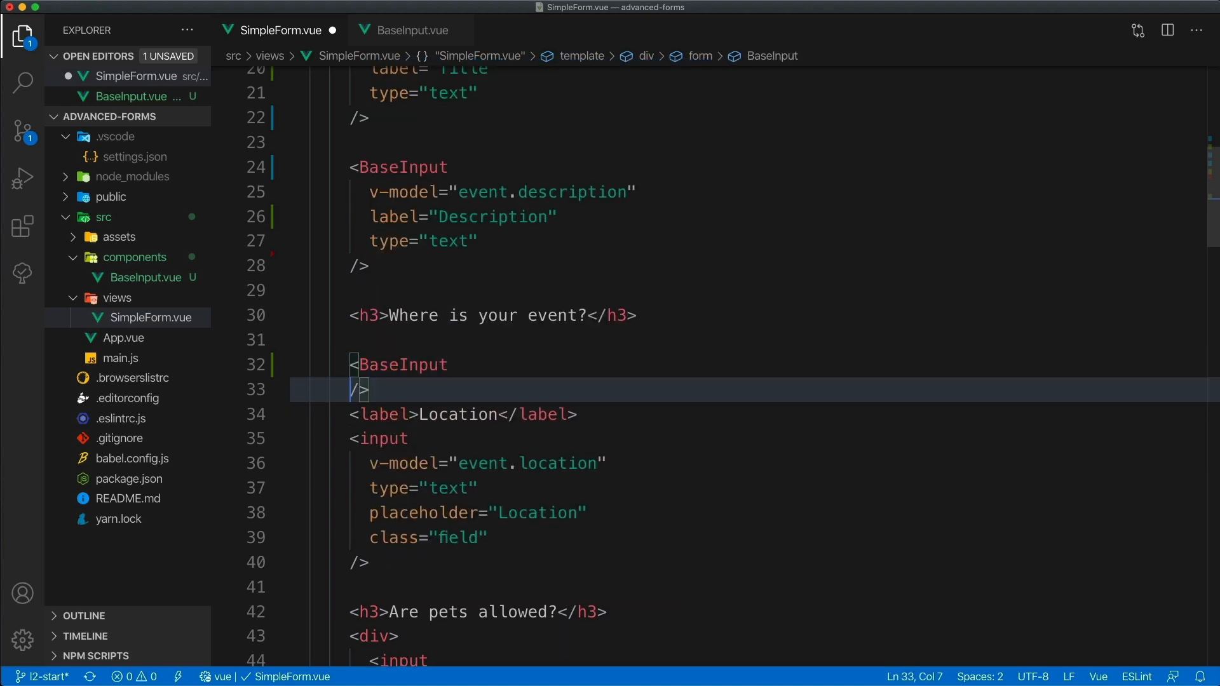
pyautogui.press('Enter')
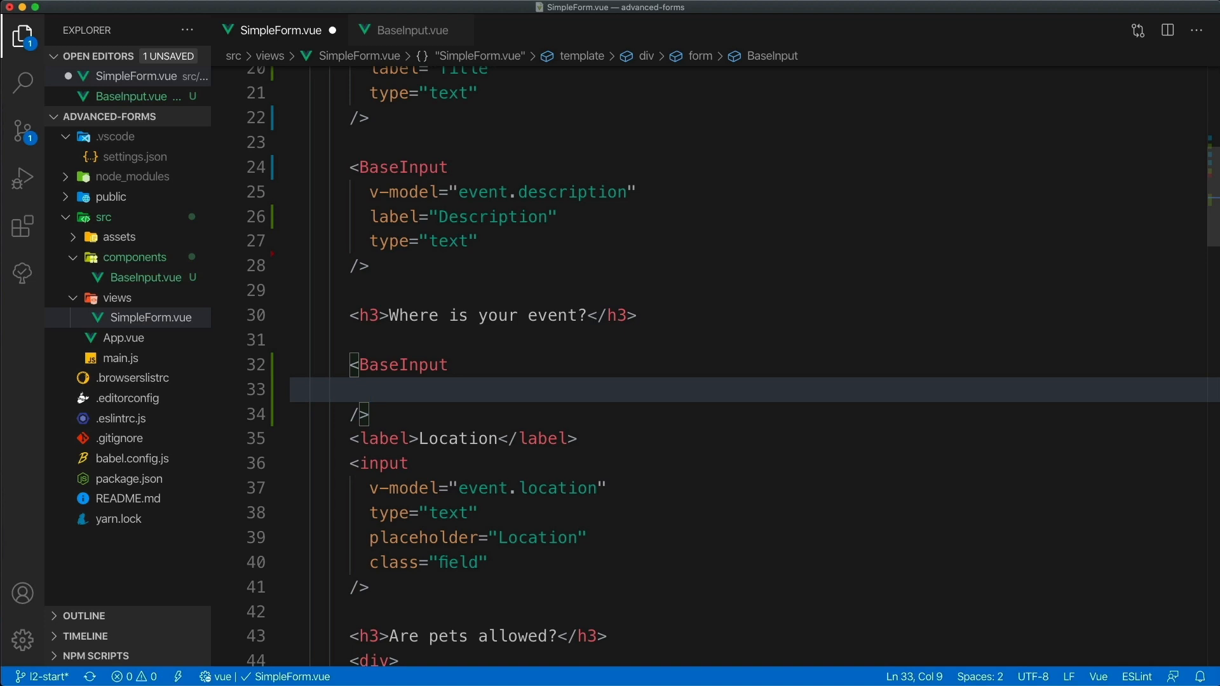
pyautogui.write('v-model=""')
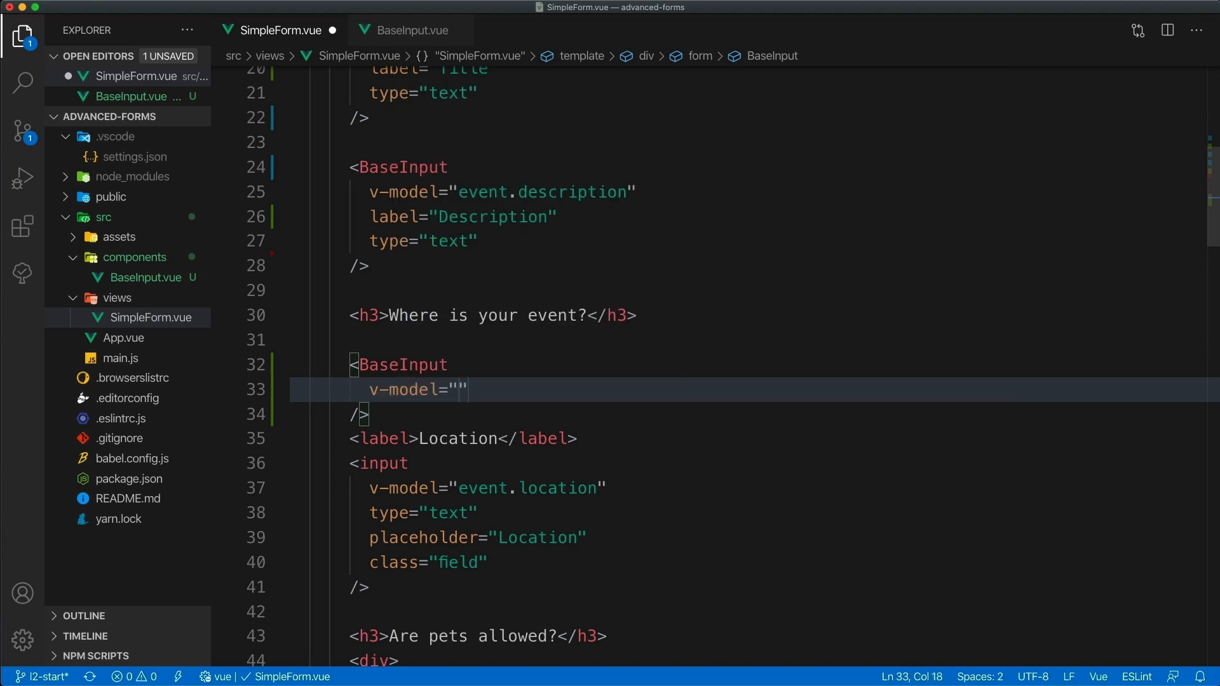
pyautogui.write('event.location')
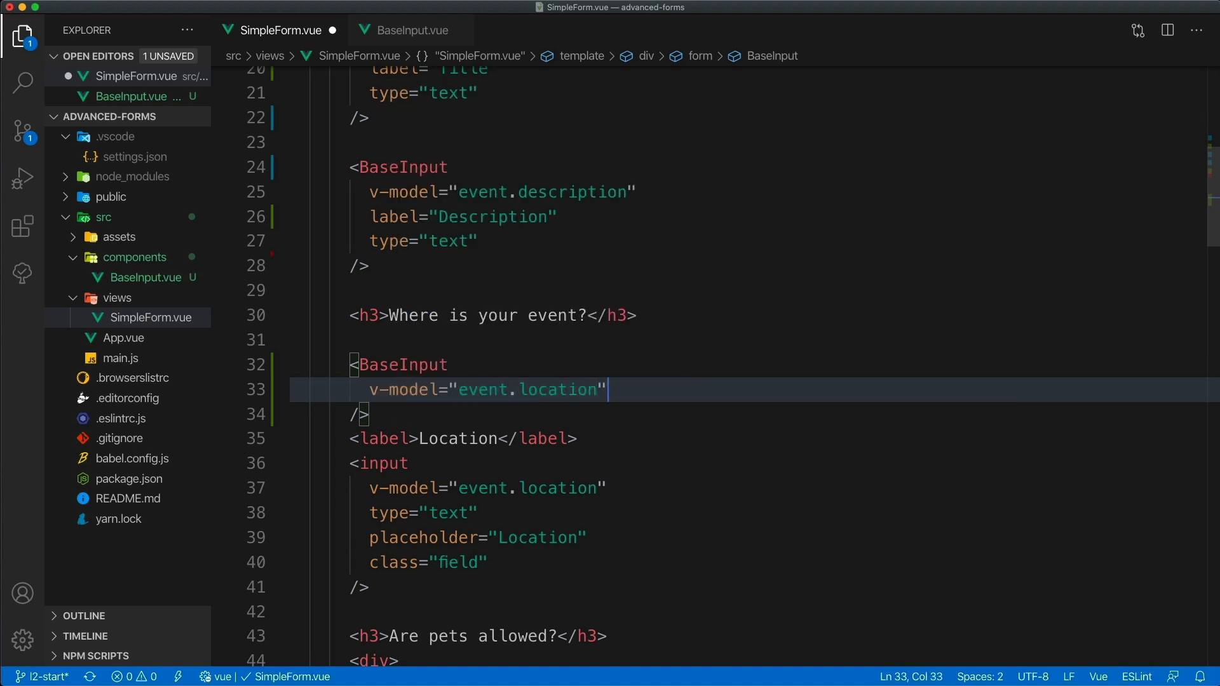
pyautogui.press('Enter')
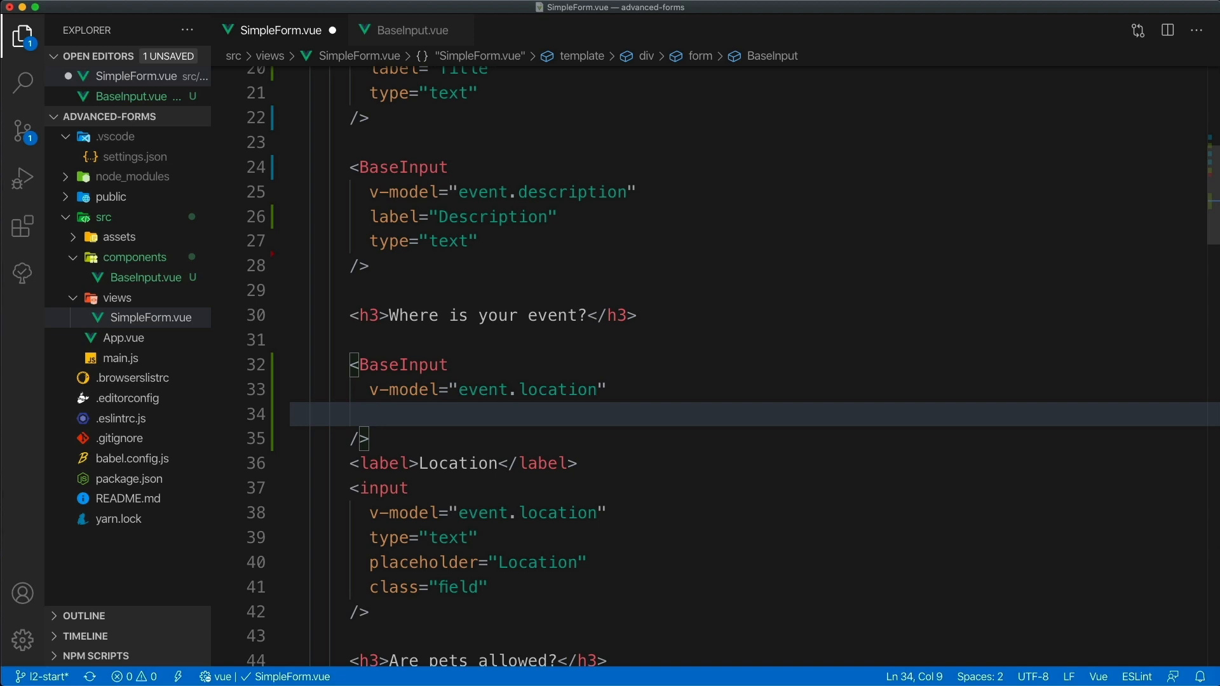
pyautogui.write('label="Location')
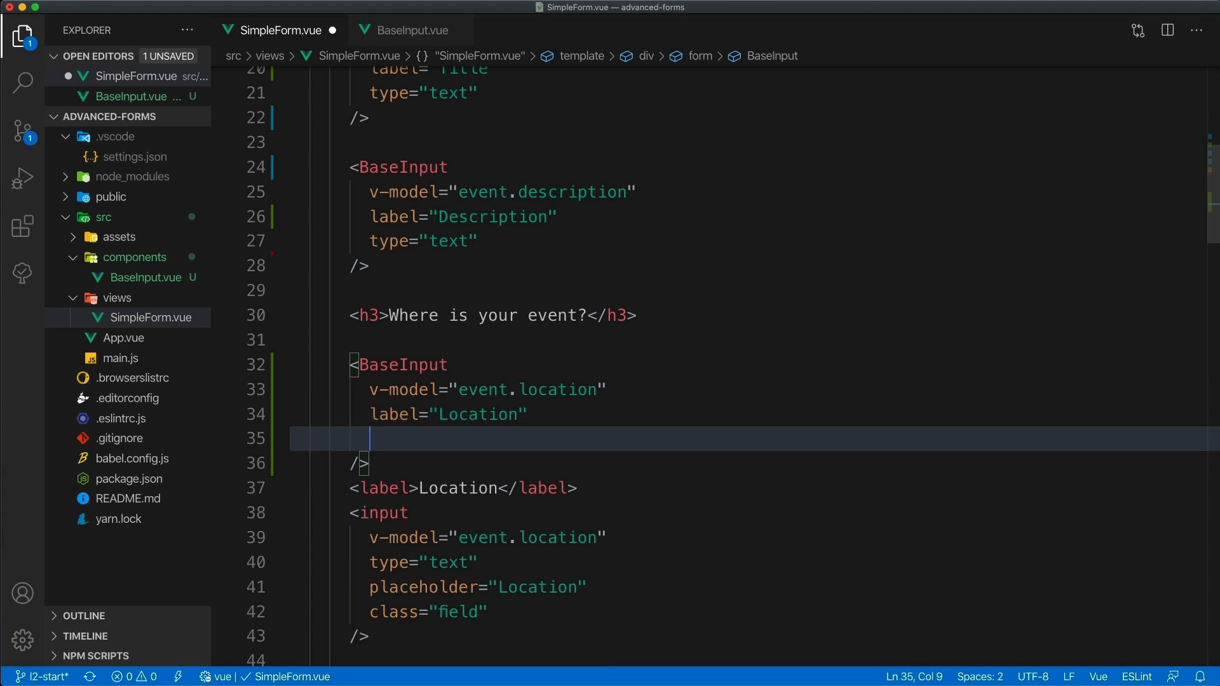
pyautogui.write('type="text"')
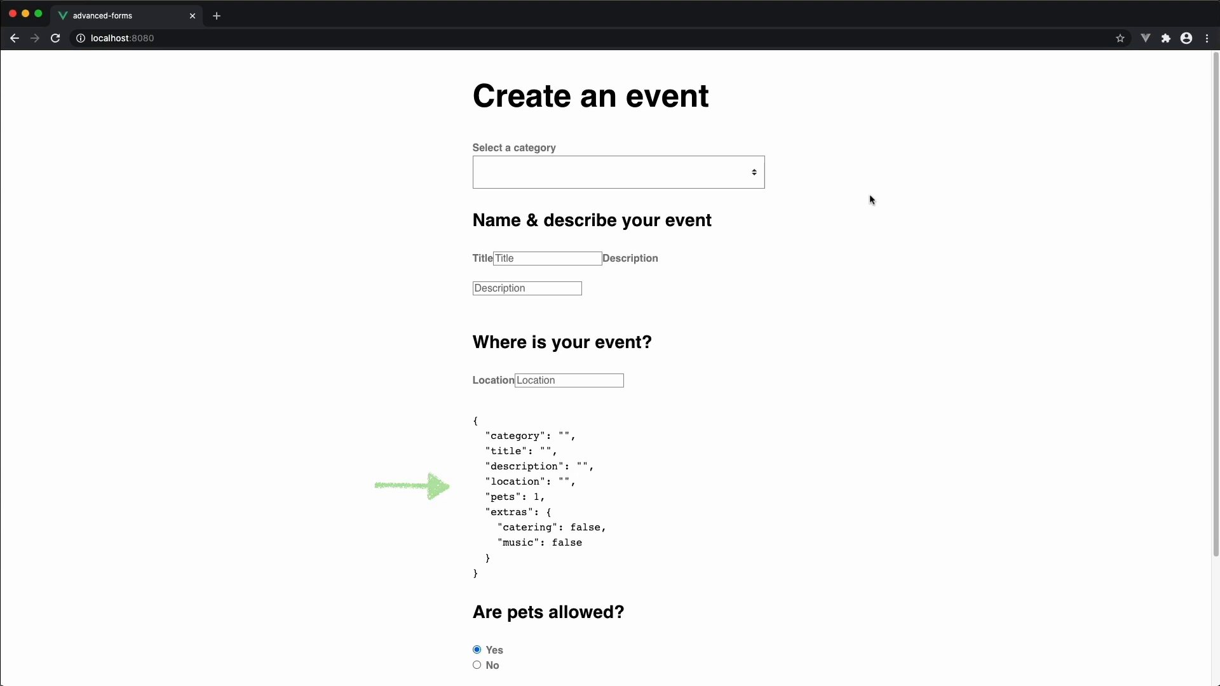
# - Type Hello, World and 'Y u no work?' into the Title, Description and Location fields
pyautogui.click(547, 259)
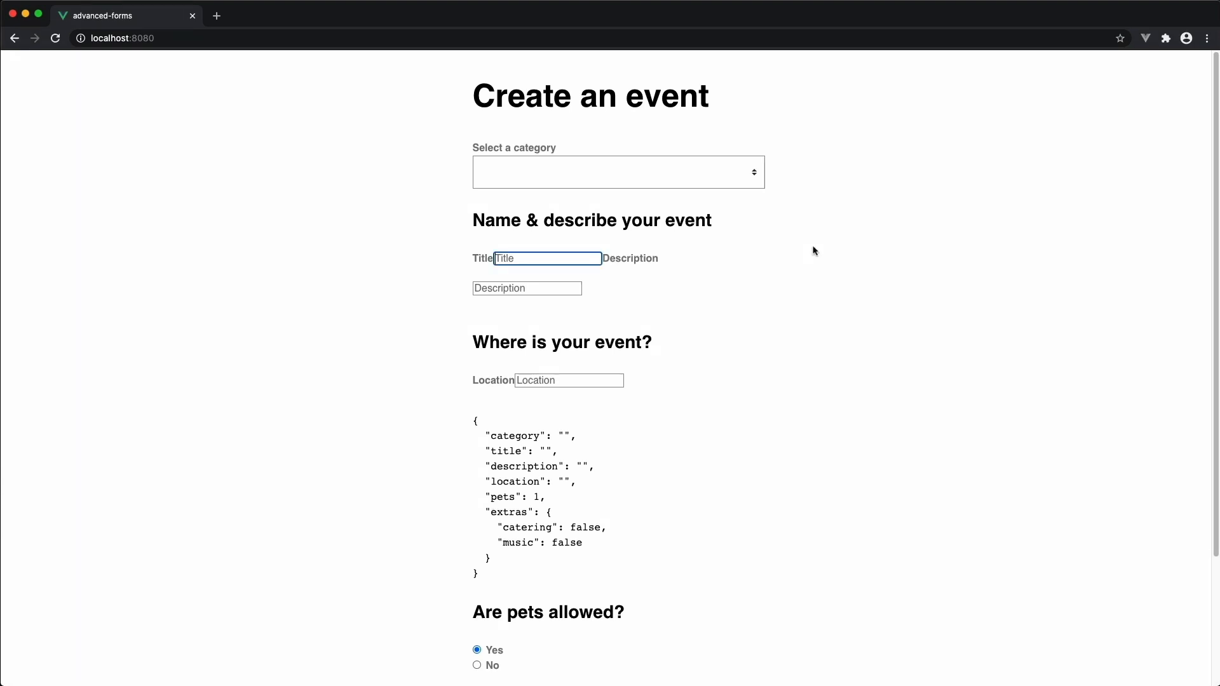
pyautogui.write('Hello')
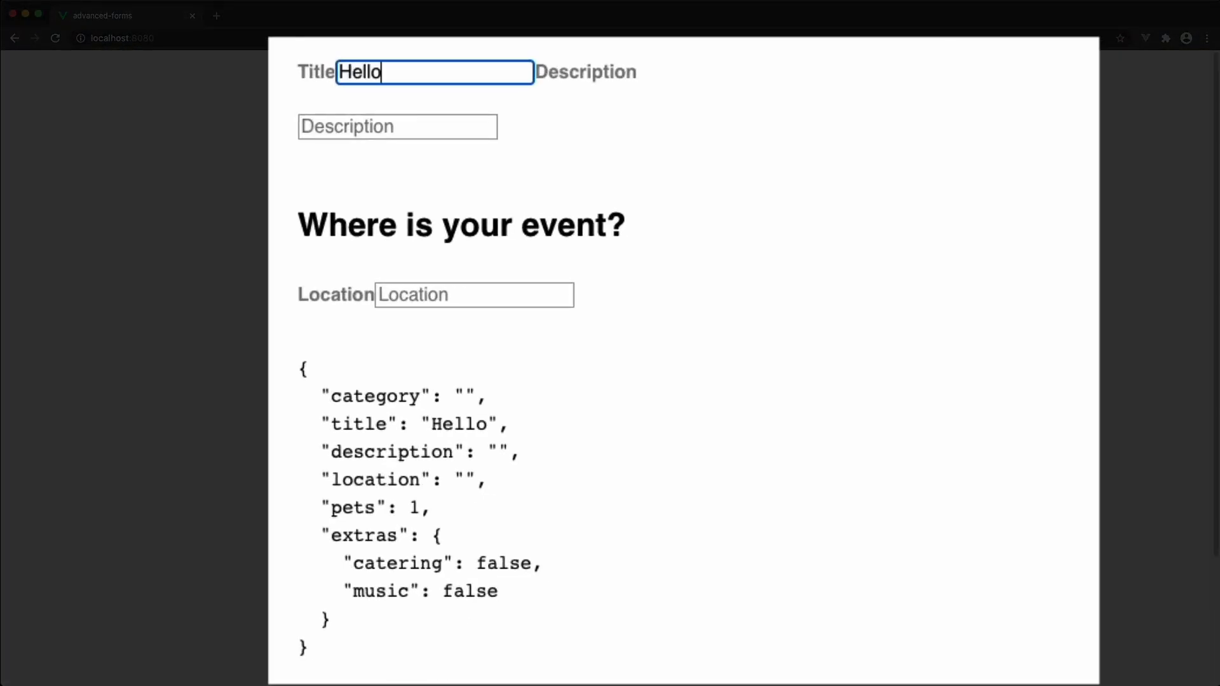
pyautogui.write('World')
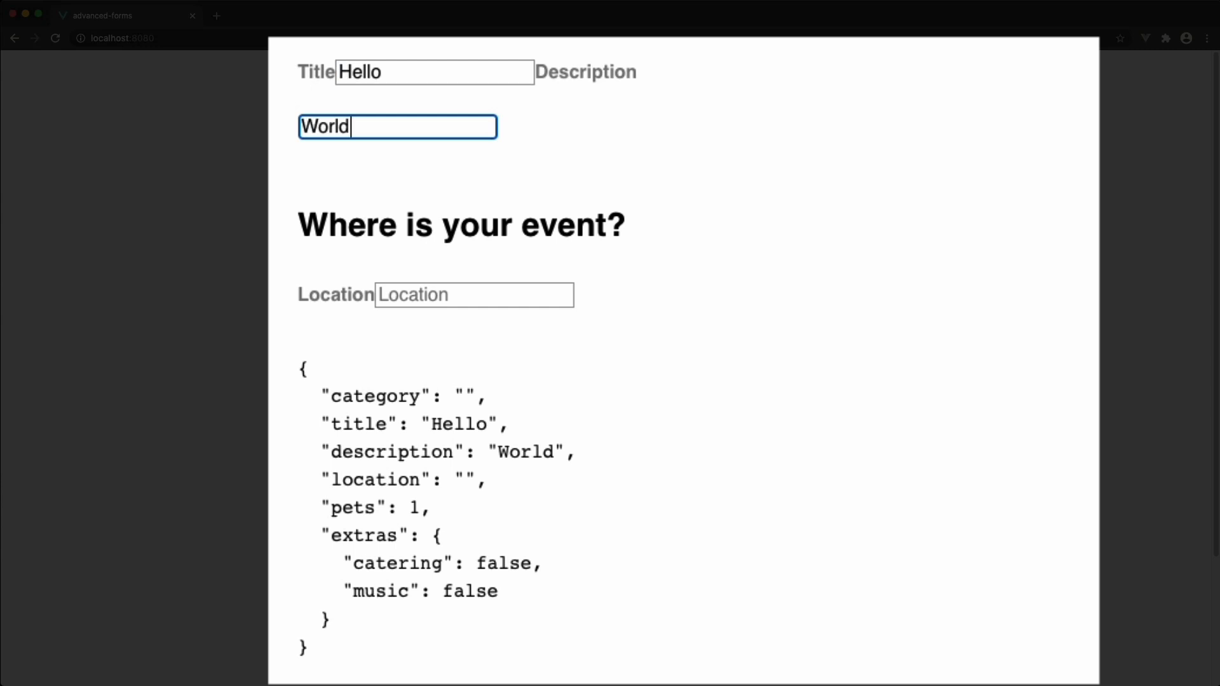
pyautogui.click(473, 295)
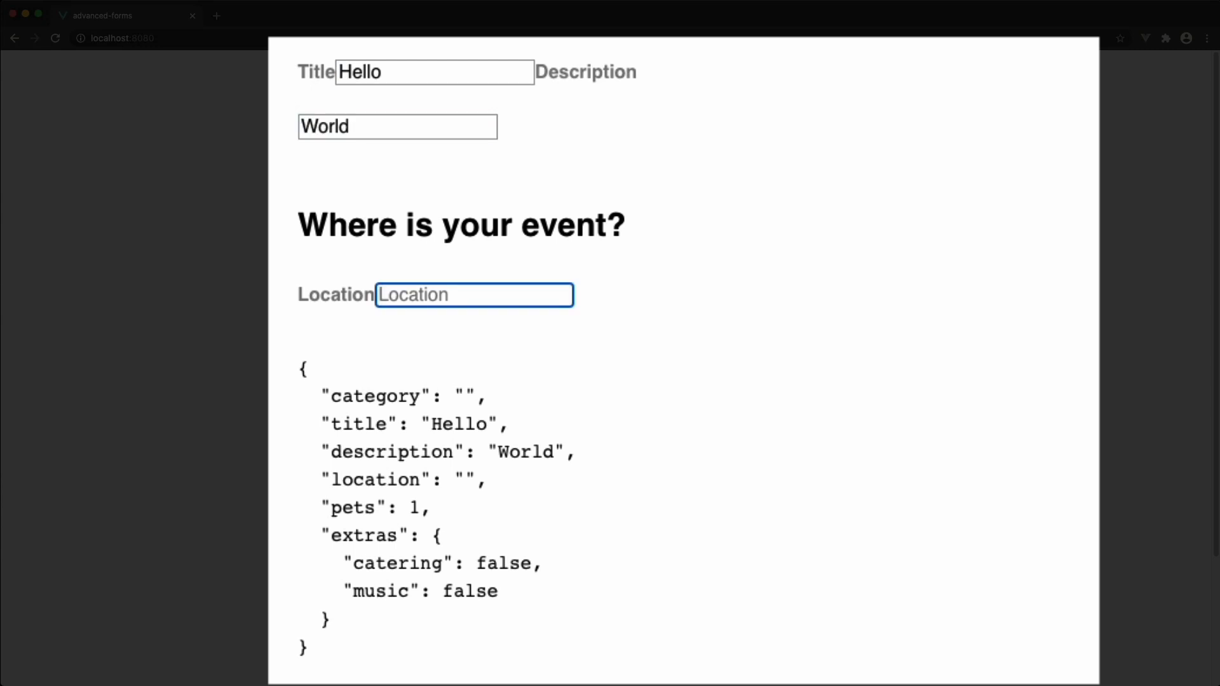
pyautogui.write('Y u no work?')
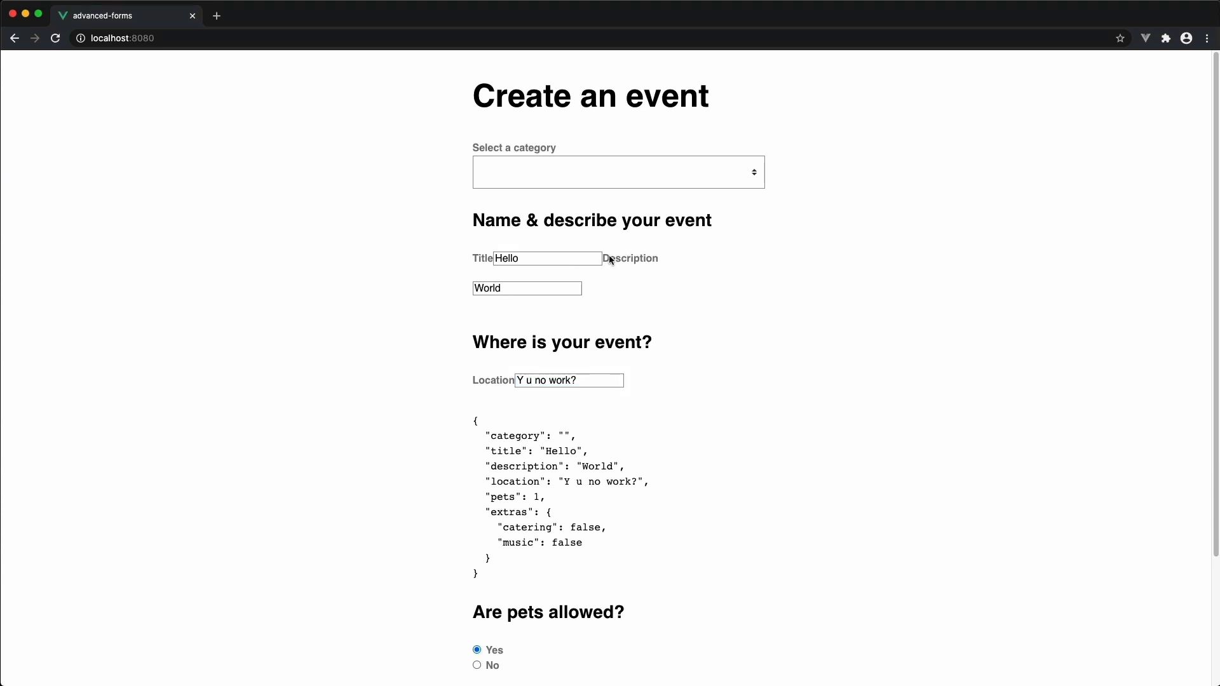
# - Inspect the Title input in Chrome DevTools to check its placeholder and field class
pyautogui.rightClick(545, 259)
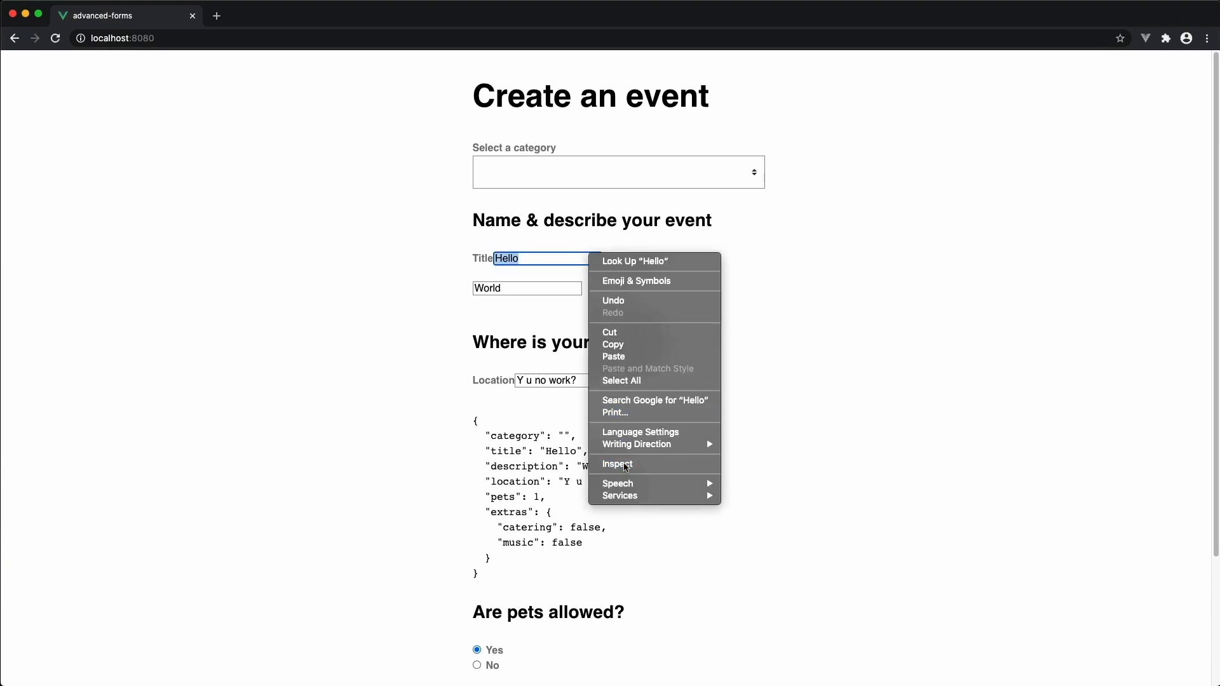
pyautogui.click(617, 464)
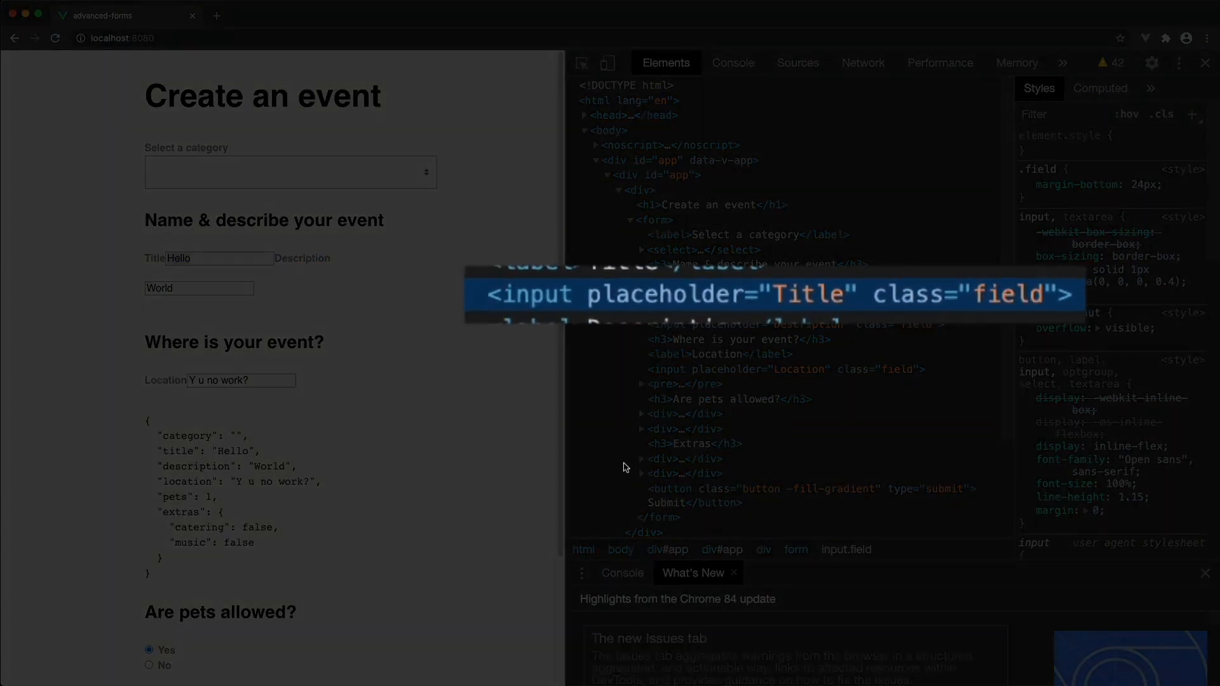
pyautogui.click(778, 294)
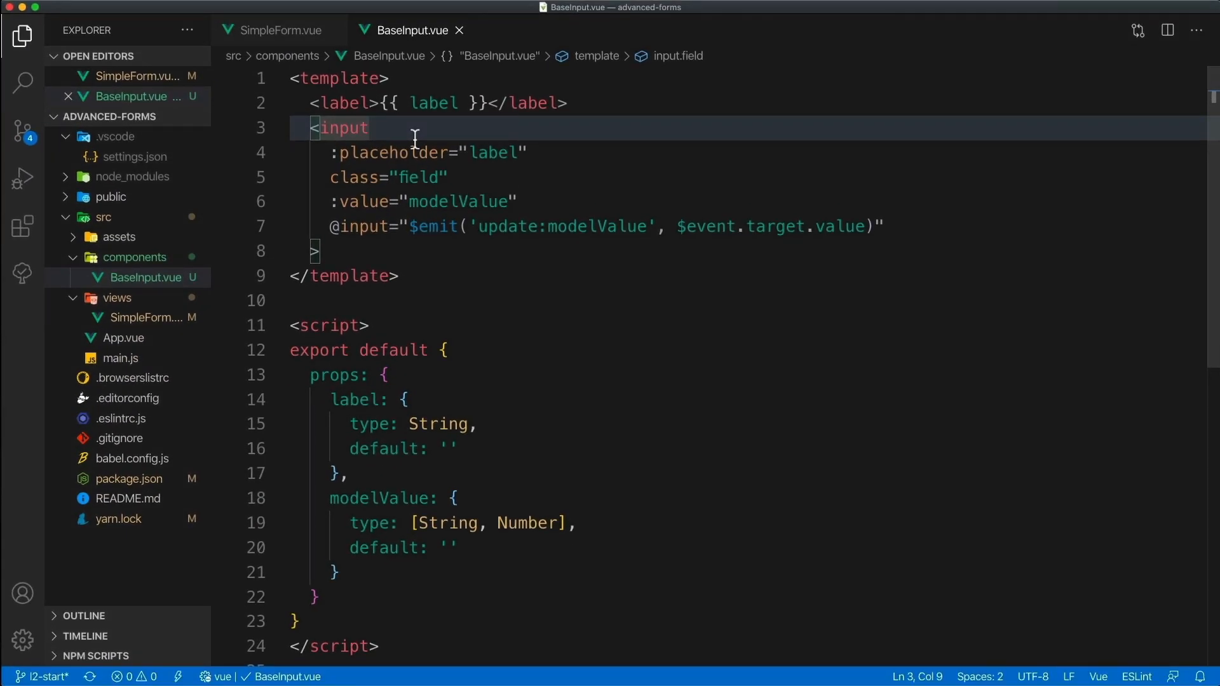
# - Add v-bind="$attrs" to the input tag in BaseInput.vue
pyautogui.write('v-bind="')
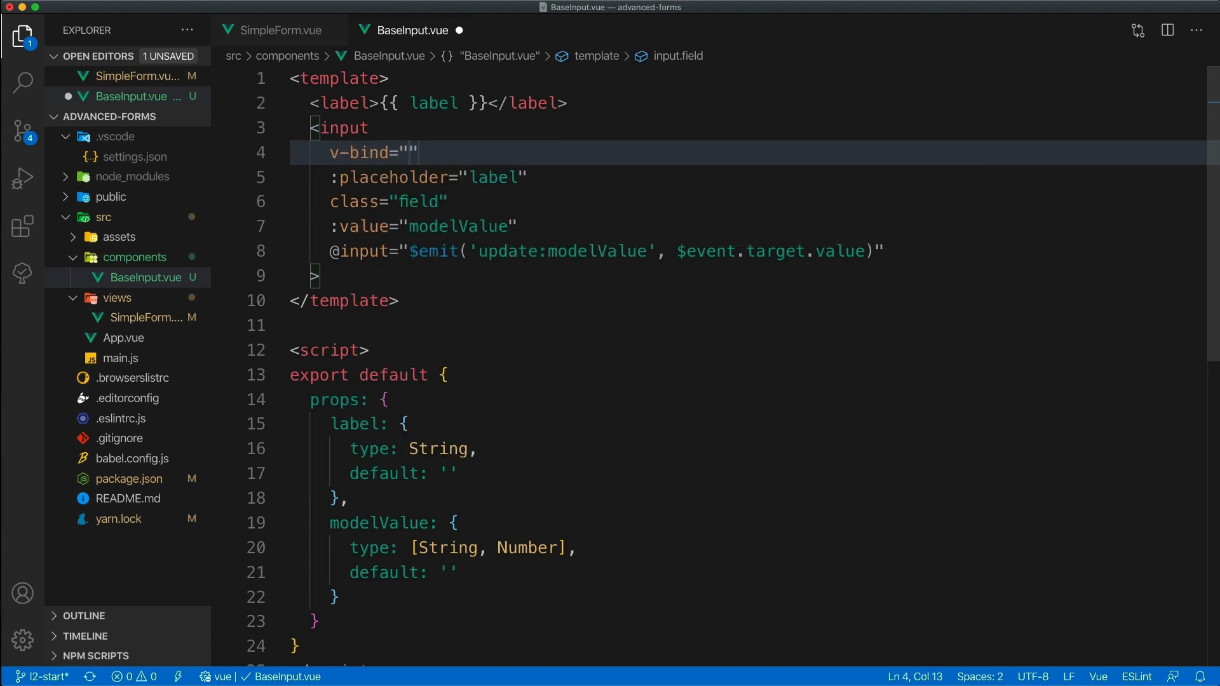
pyautogui.write('$attrs')
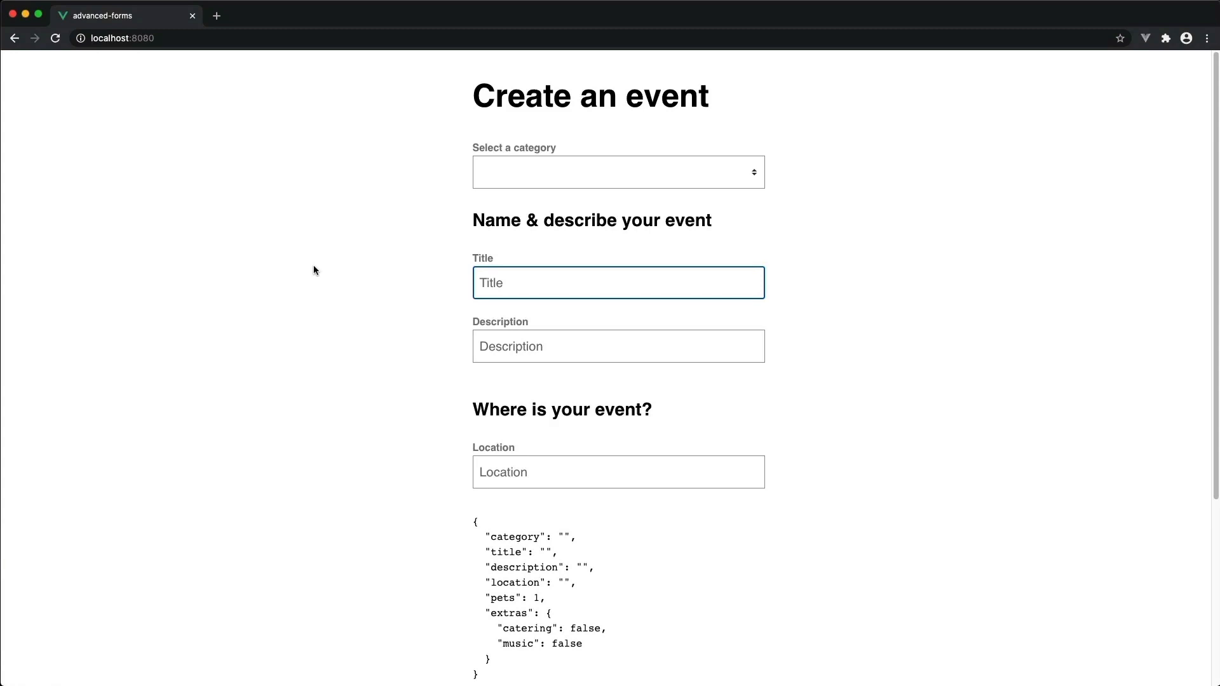
# - Type 'Now', 'It' and 'Works!' into the Title, Description and Location fields
pyautogui.write('Now')
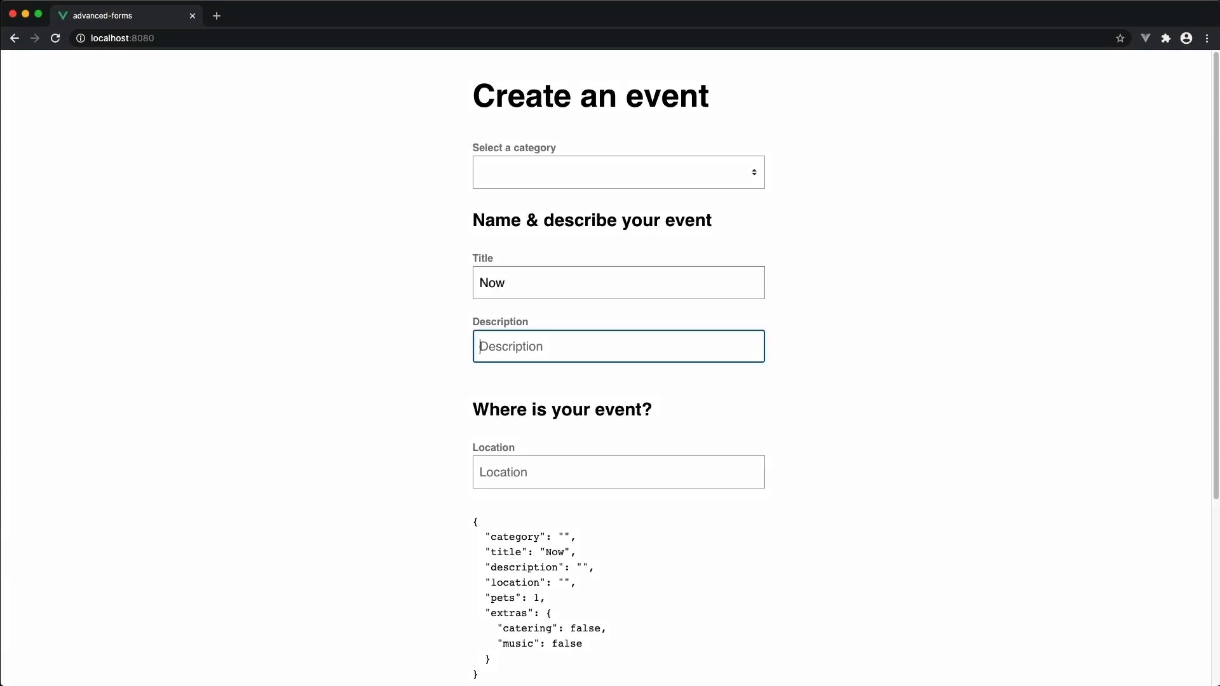
pyautogui.write('Works!')
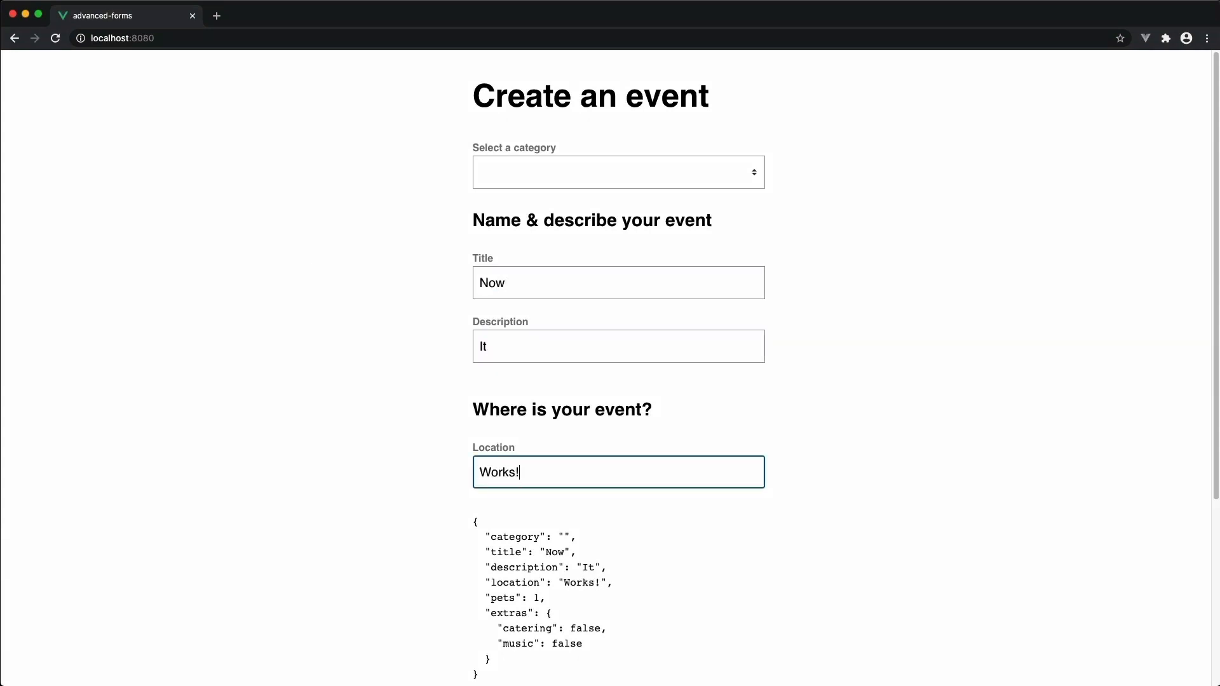